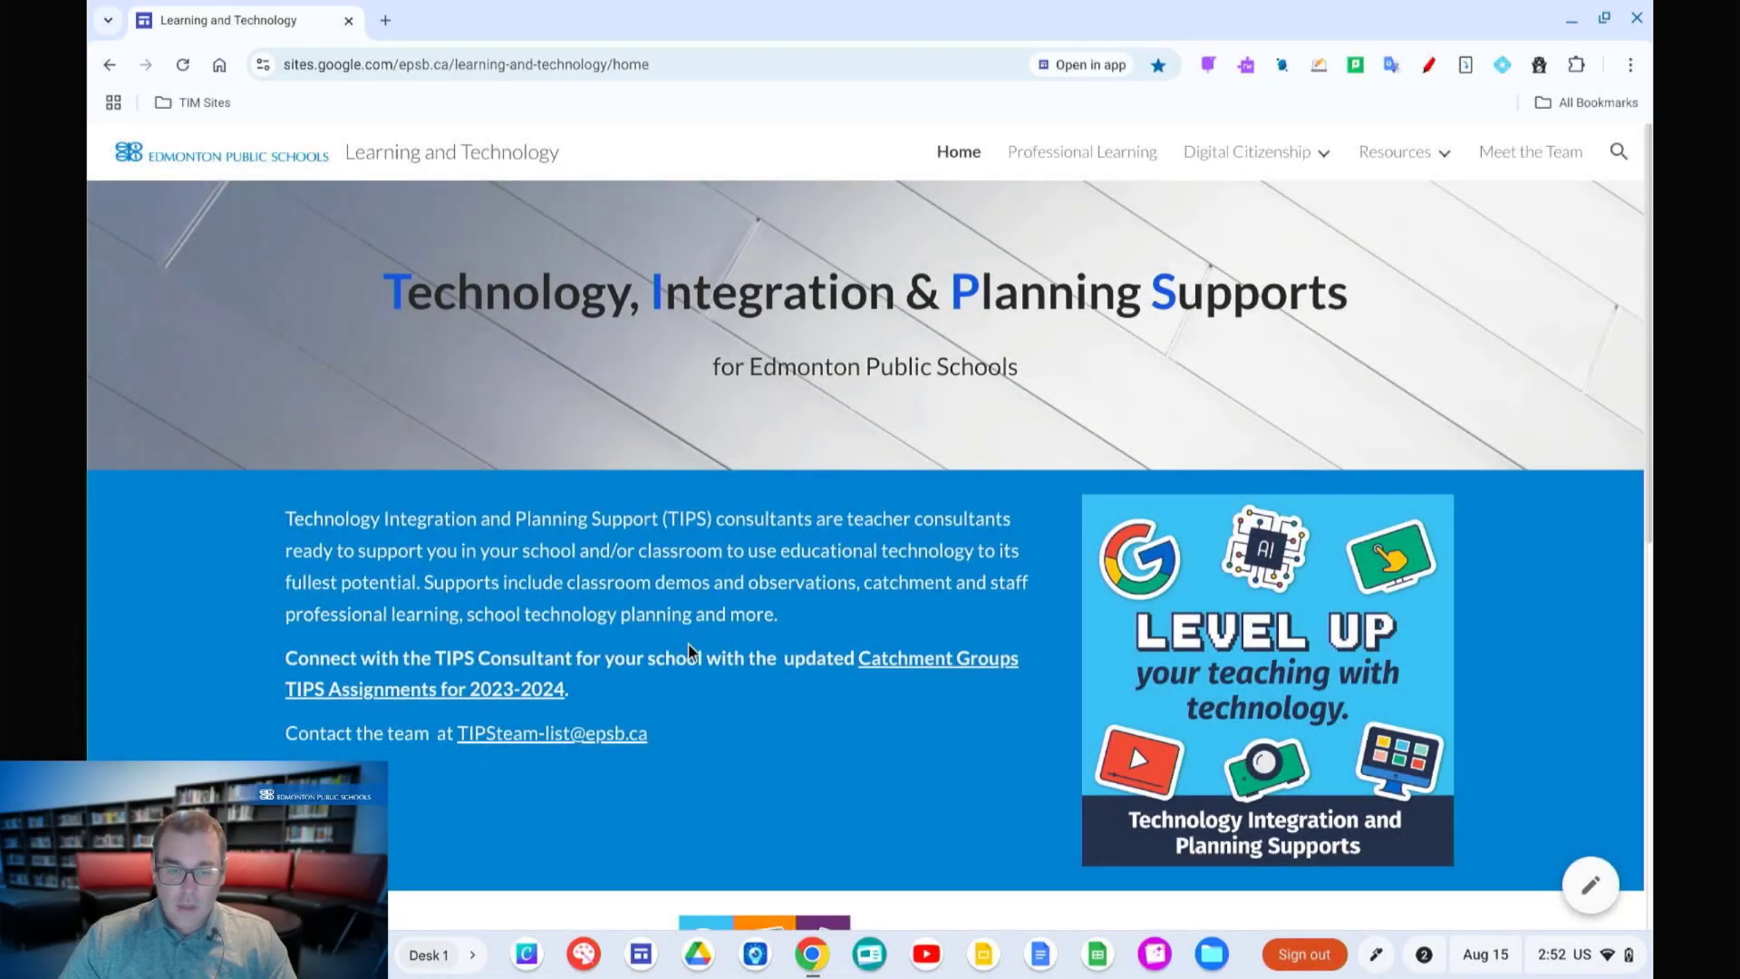
{"action": "mouse_move", "coordinate": [683, 728]}
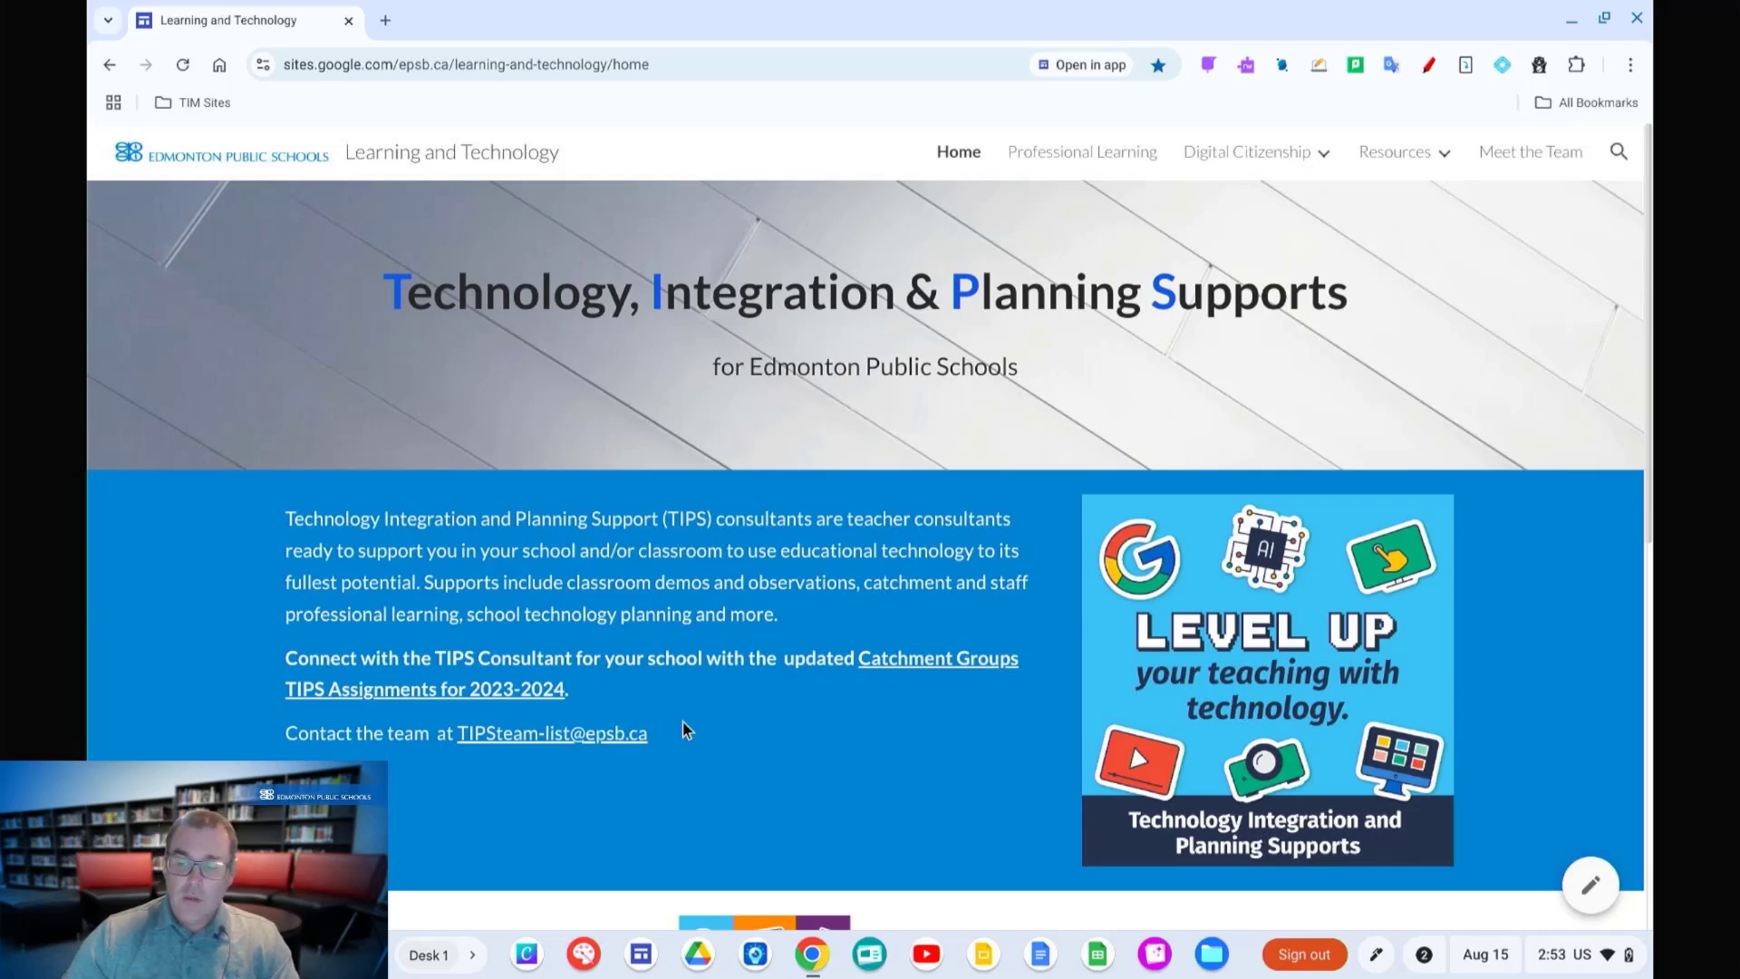
{"action": "mouse_move", "coordinate": [655, 371]}
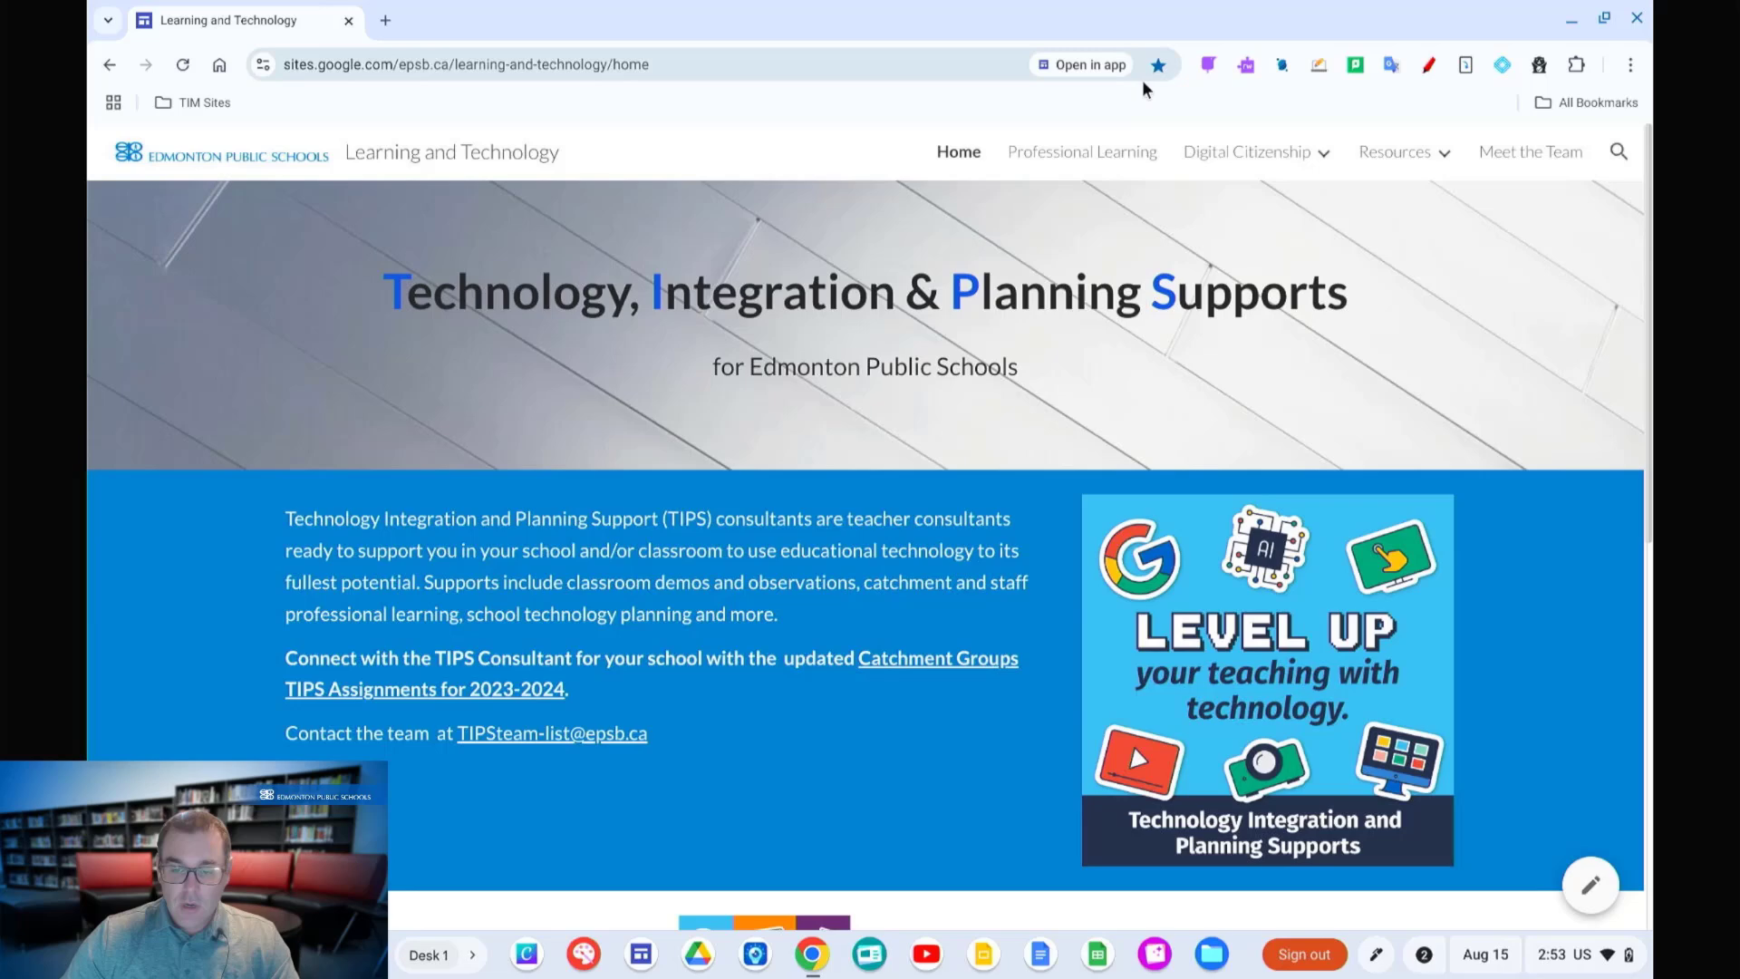
Step: Check the current page's bookmark details from the star icon and dismiss the panel
{"action": "left_click", "coordinate": [1158, 66]}
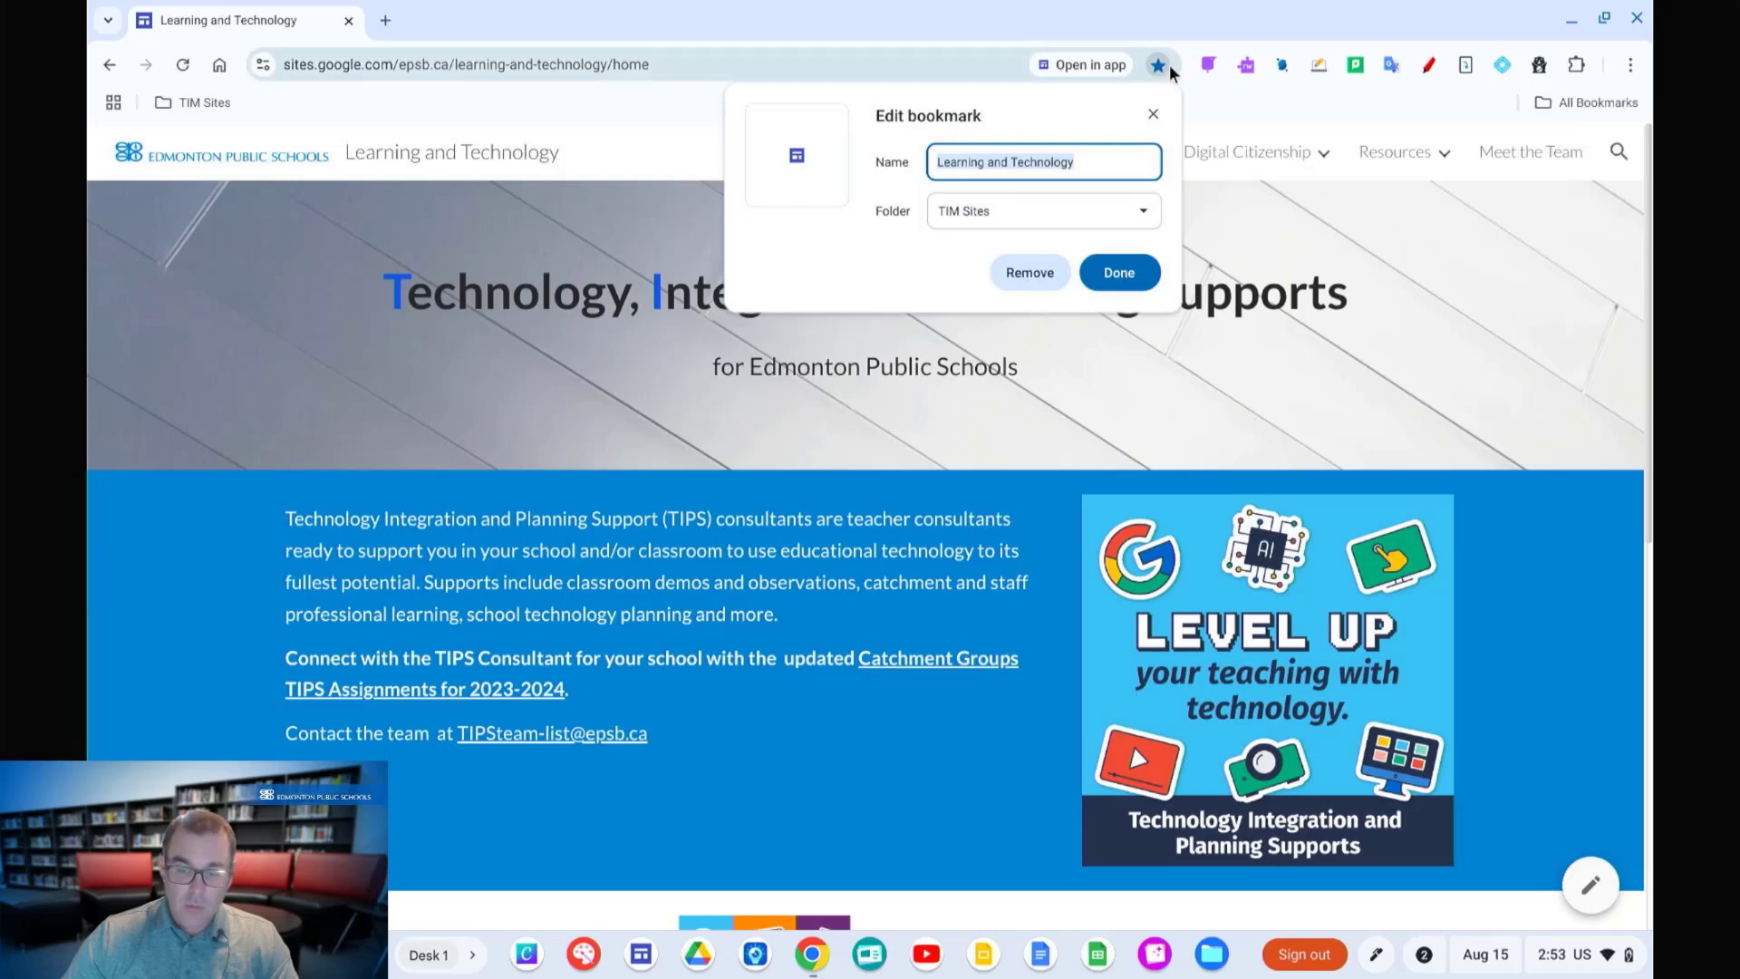
{"action": "left_click", "coordinate": [1118, 271]}
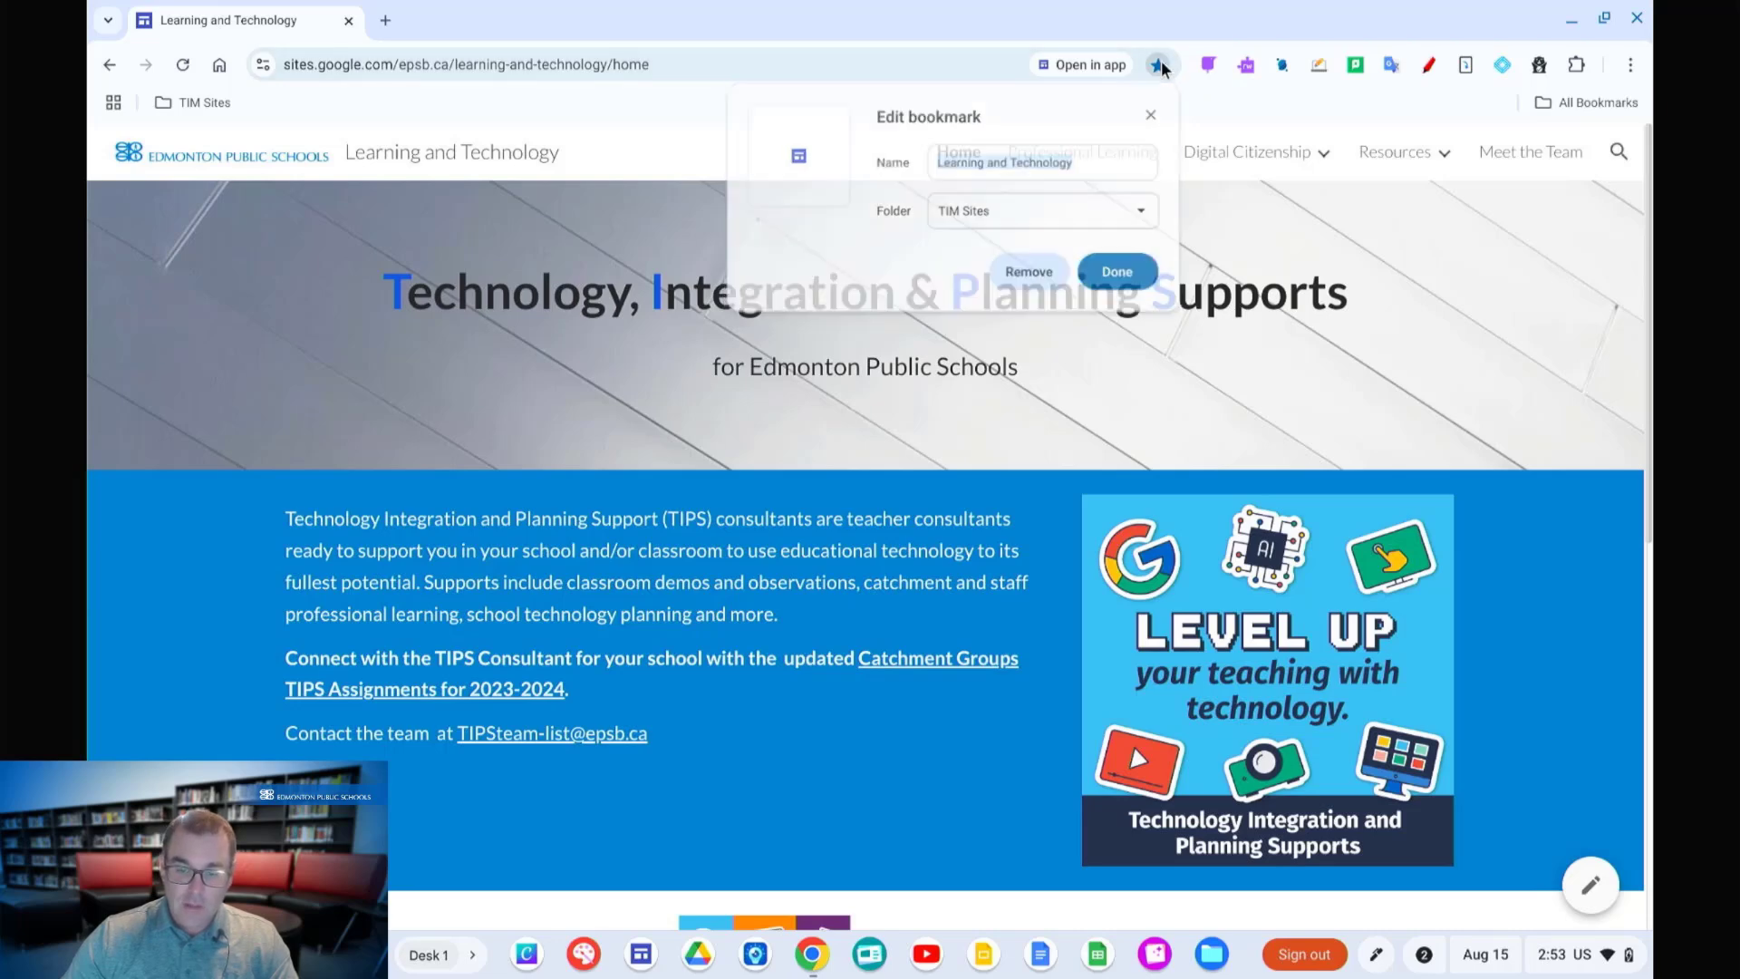
{"action": "left_click", "coordinate": [1040, 162]}
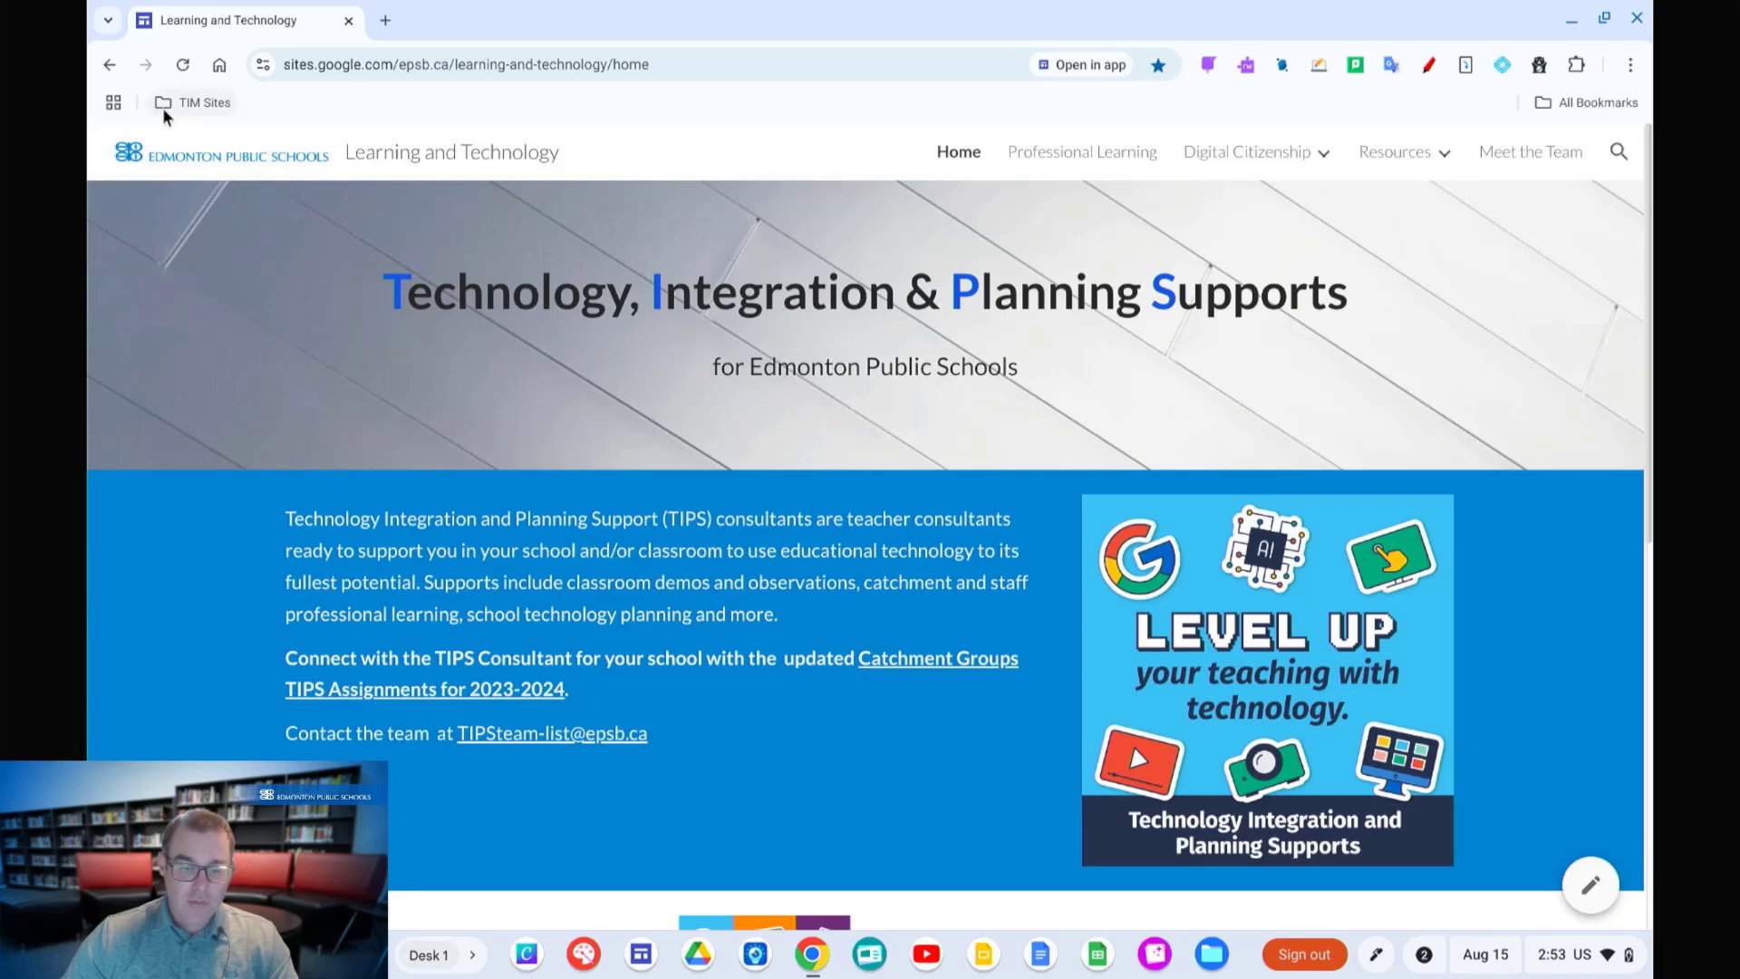
{"action": "left_click", "coordinate": [112, 102]}
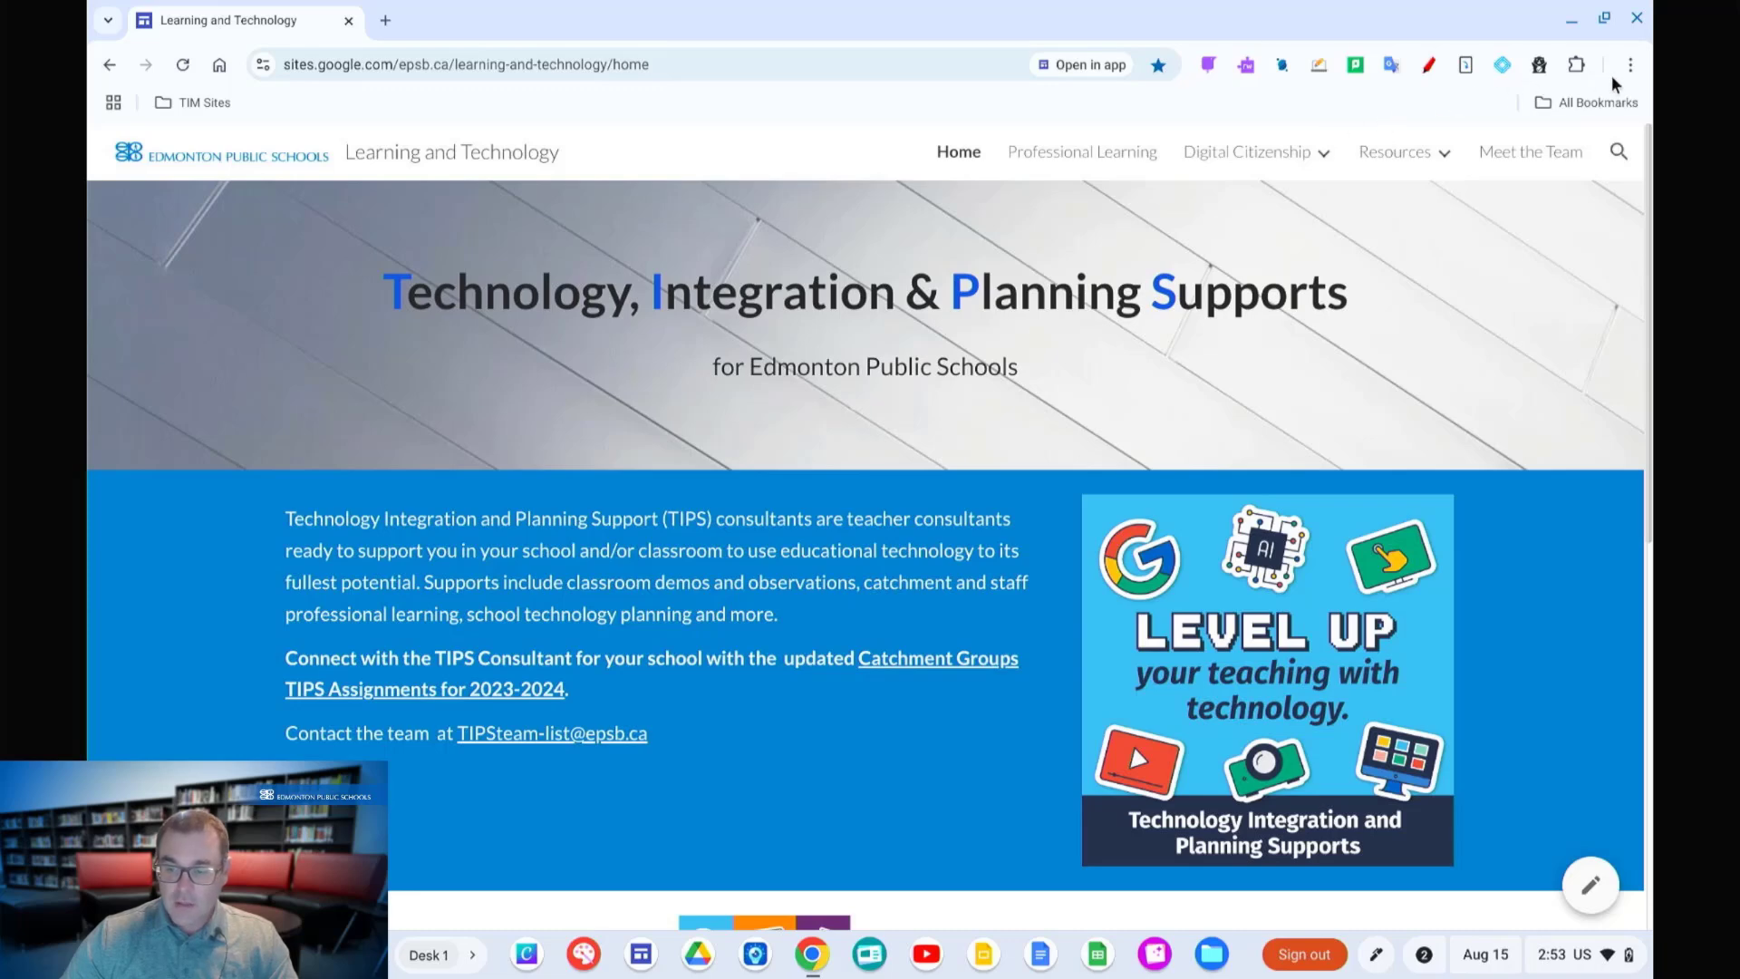
{"action": "left_click", "coordinate": [1595, 101]}
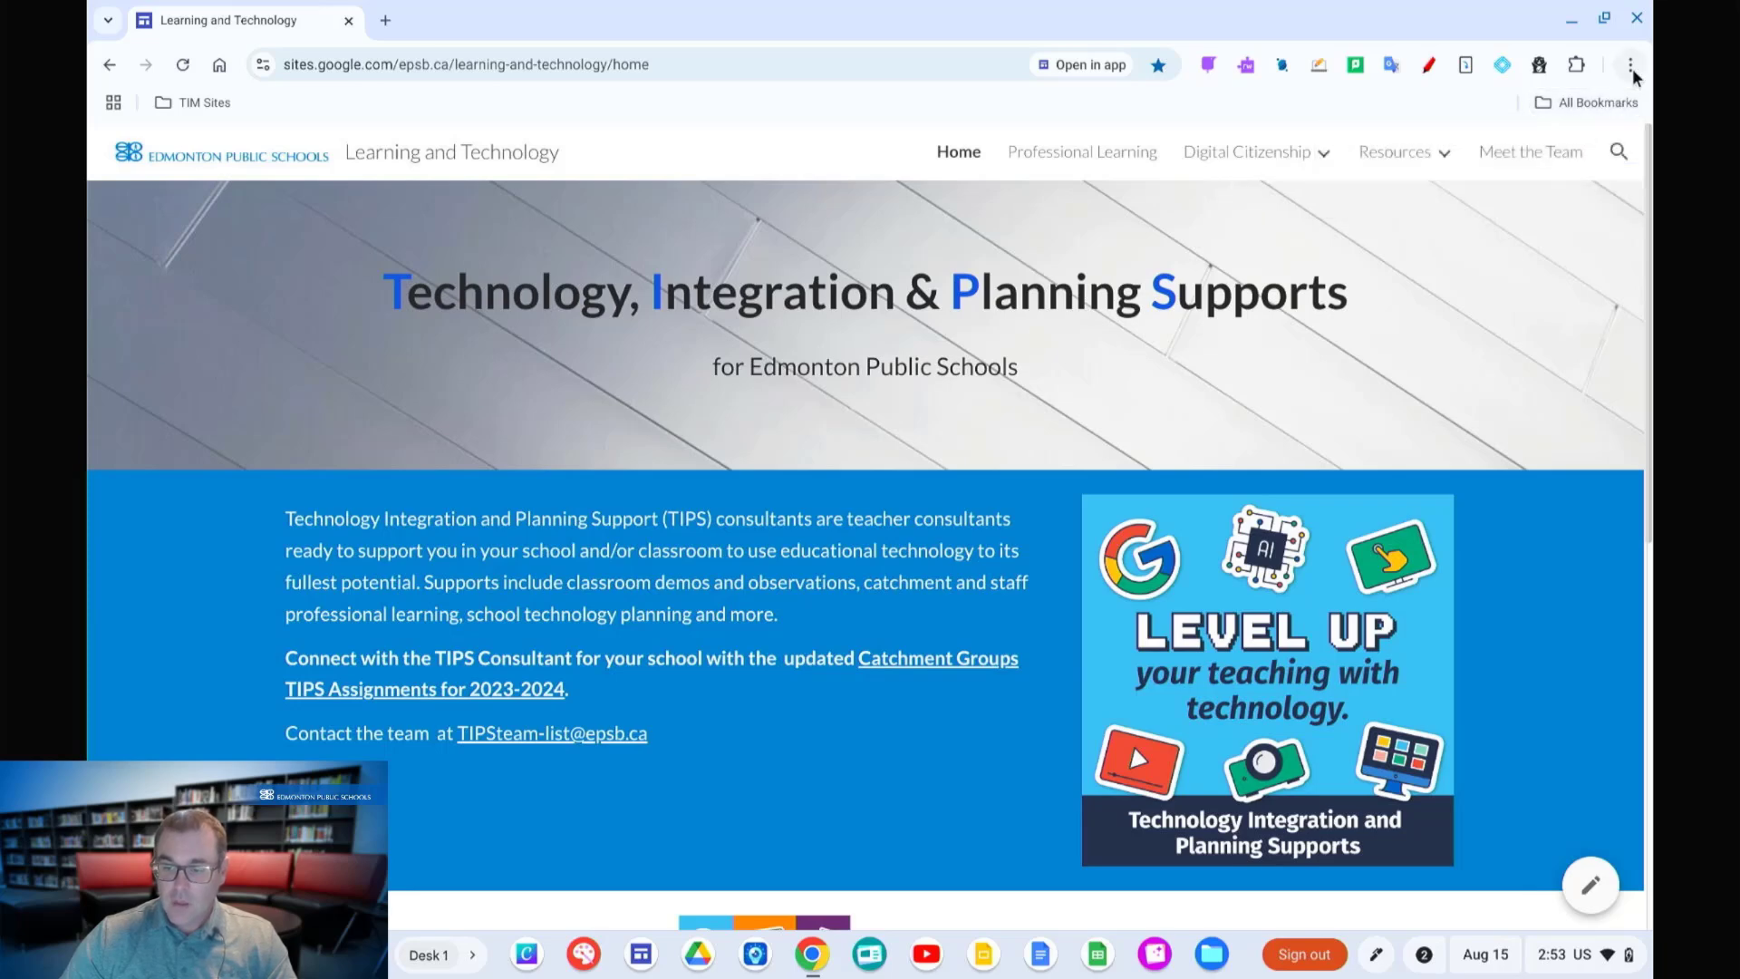
Step: Launch the Bookmark manager in a new tab from Chrome's main menu
{"action": "left_click", "coordinate": [1629, 63]}
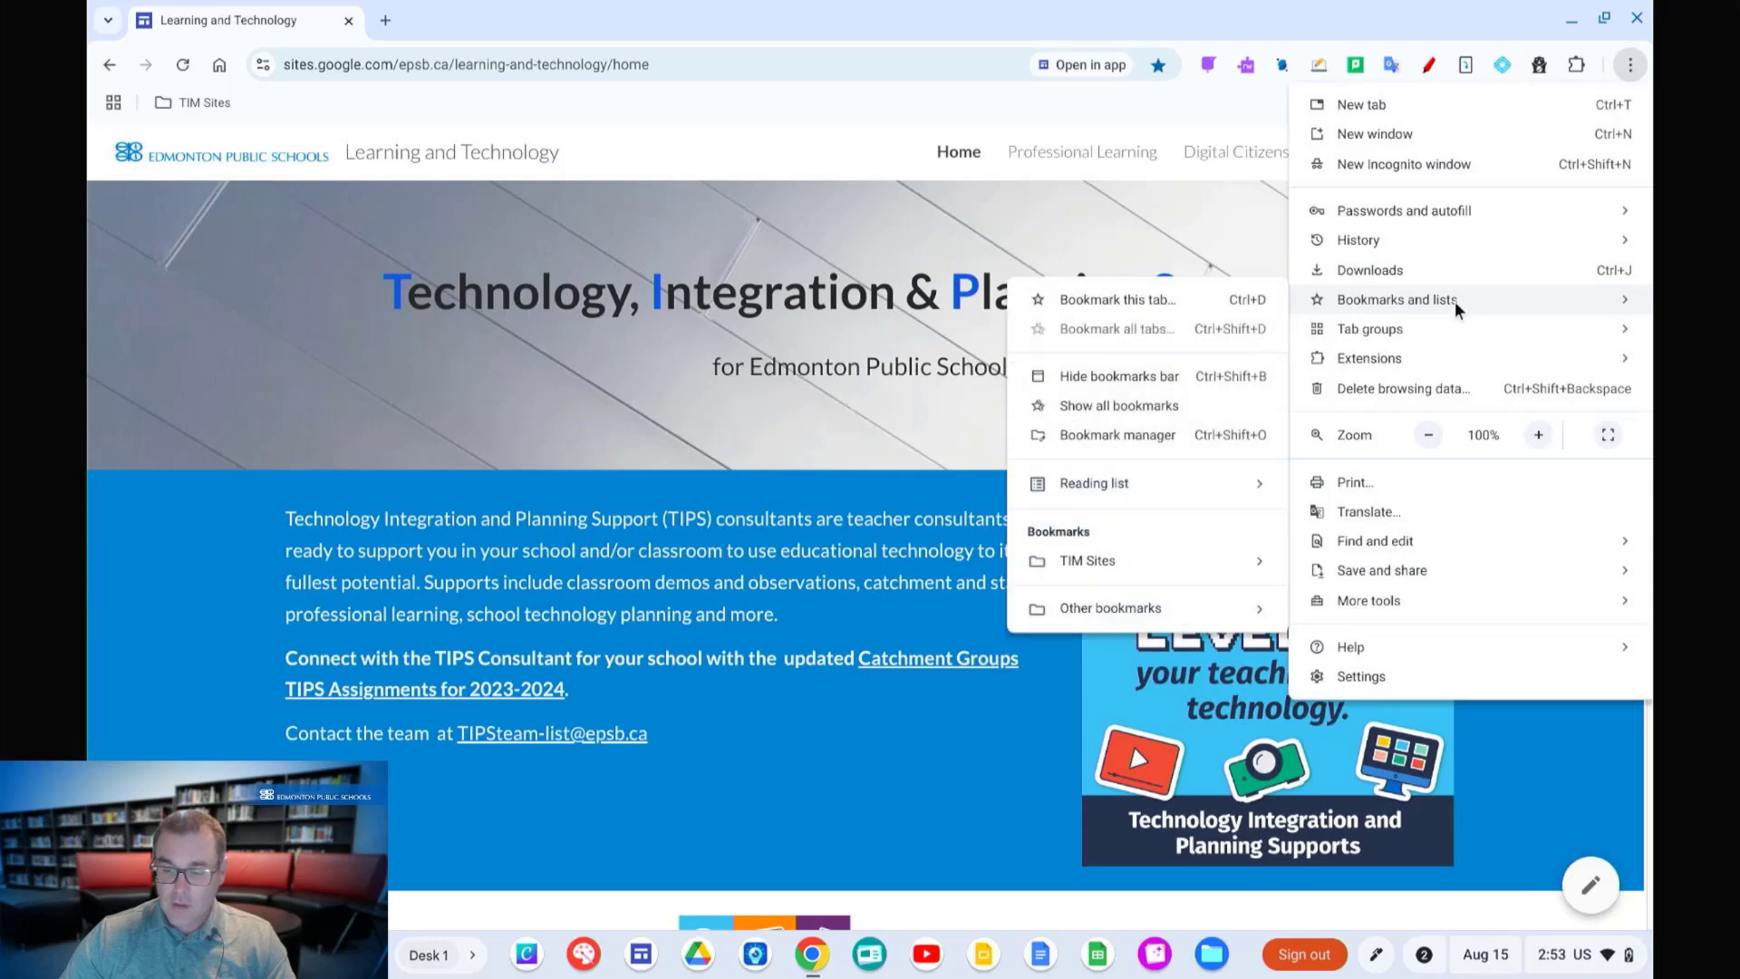
{"action": "mouse_move", "coordinate": [1166, 299]}
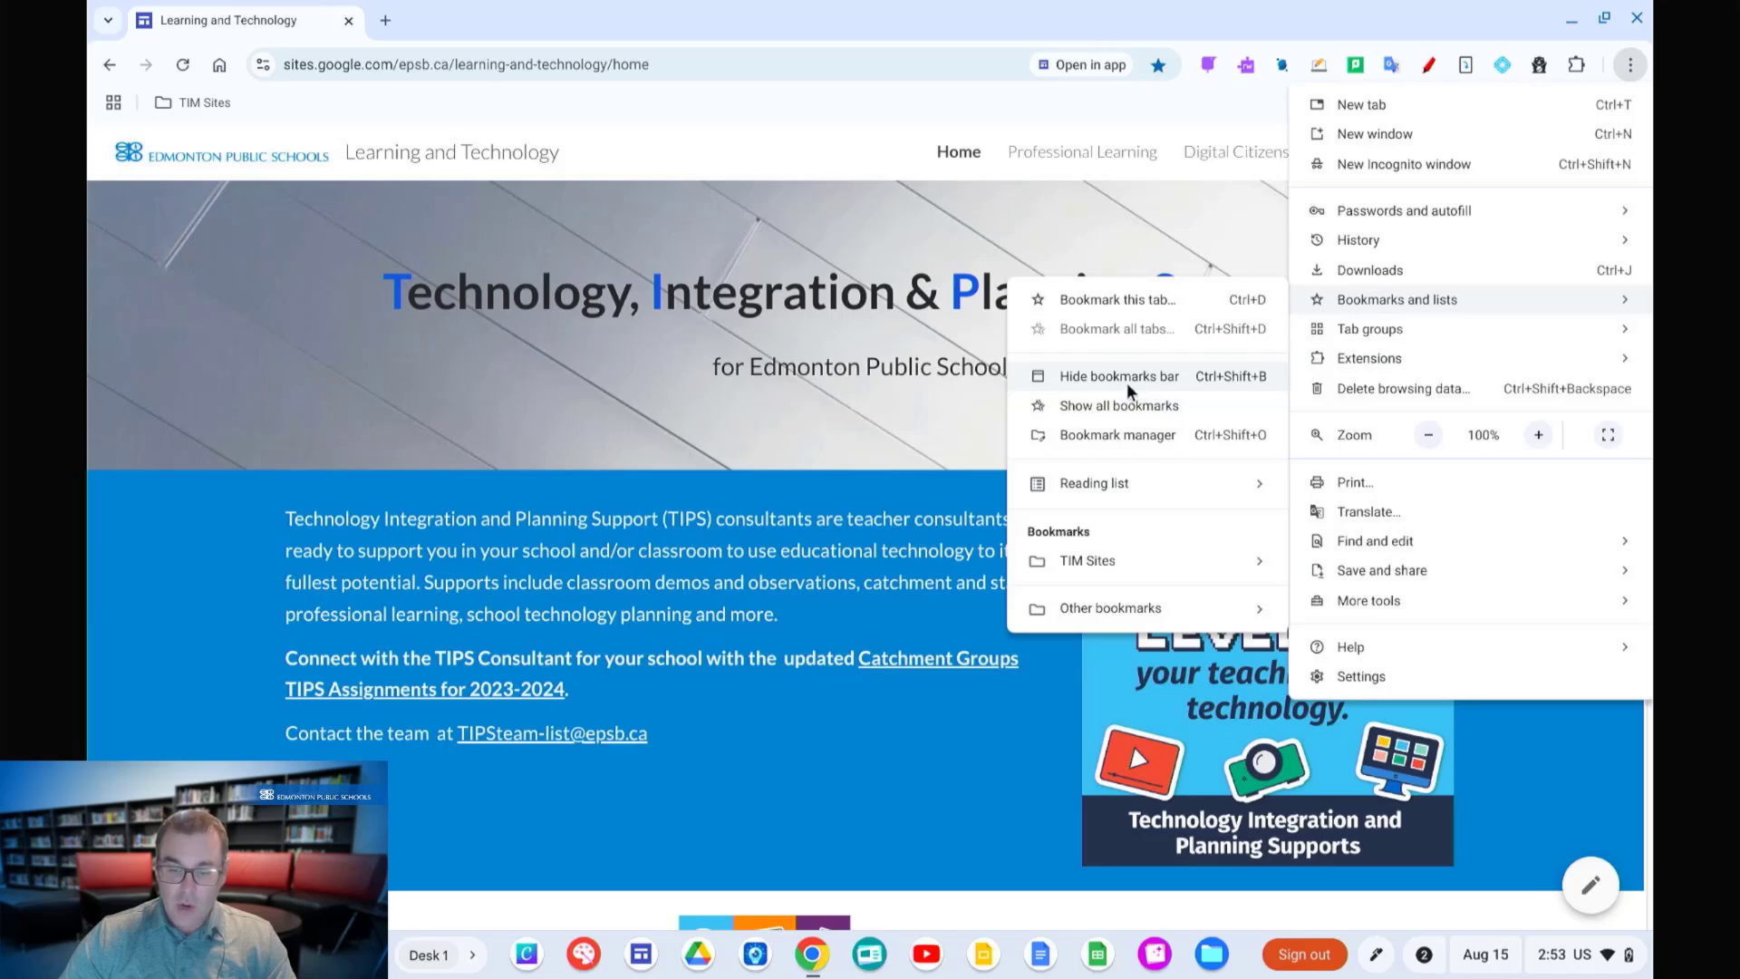
{"action": "mouse_move", "coordinate": [1127, 433]}
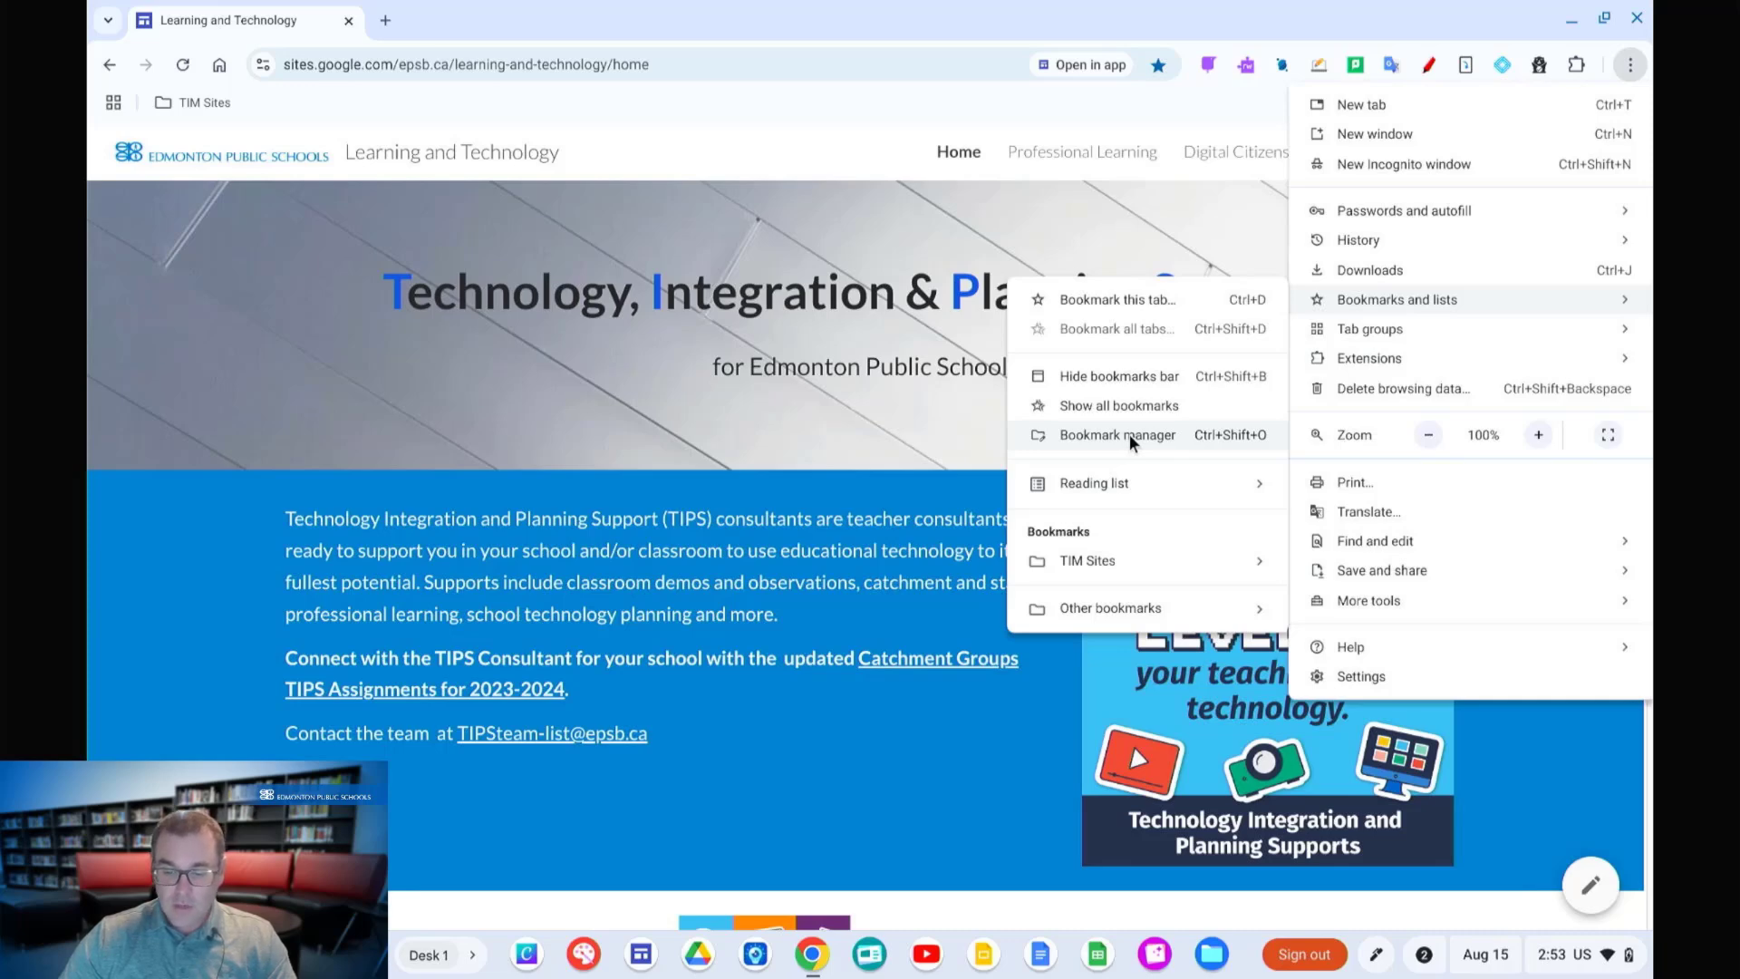
{"action": "mouse_move", "coordinate": [1154, 482]}
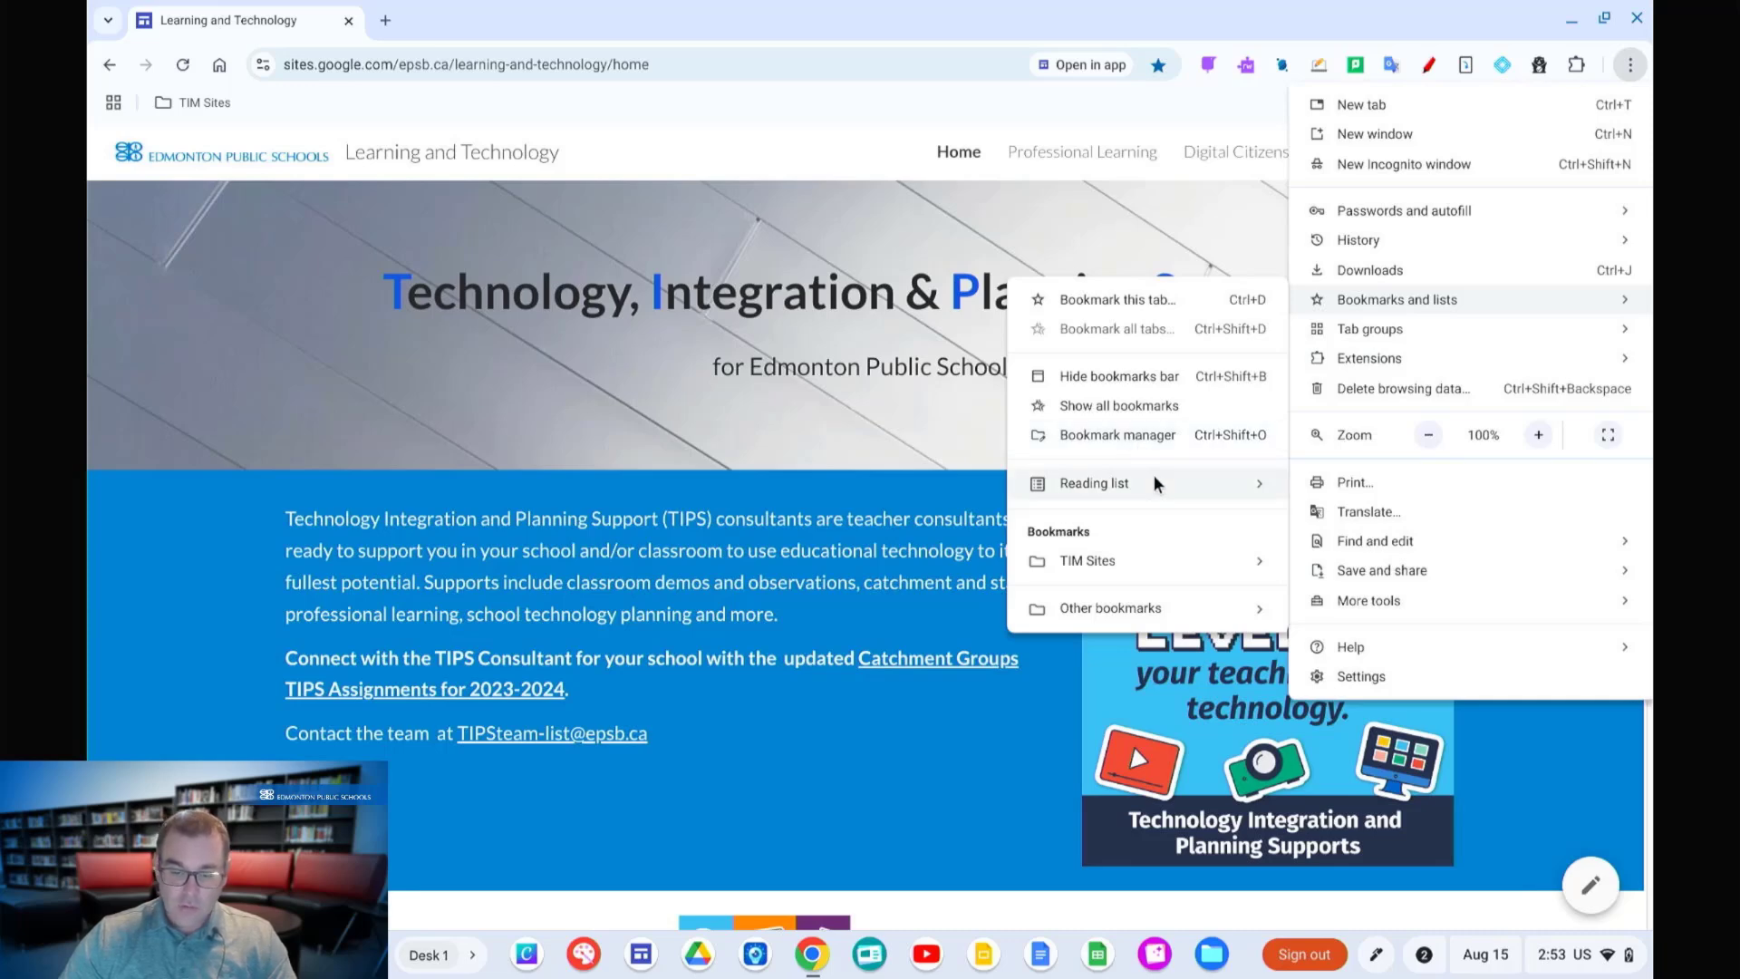
{"action": "mouse_move", "coordinate": [1116, 433]}
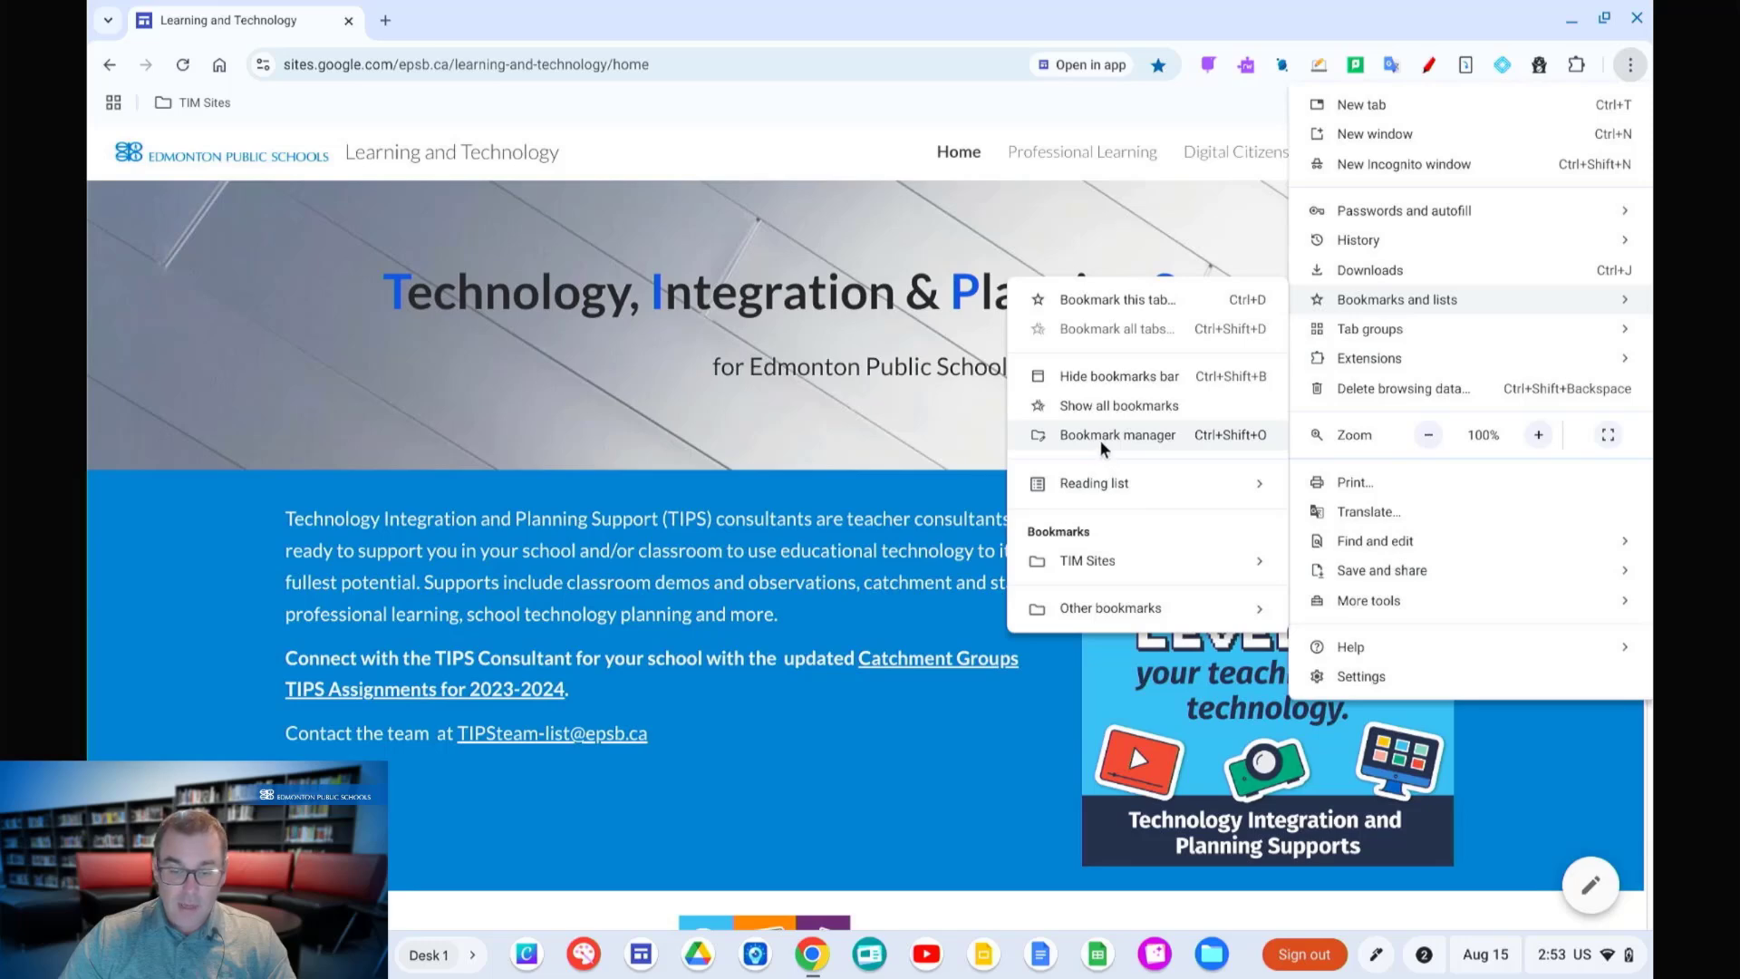
{"action": "left_click", "coordinate": [1118, 433]}
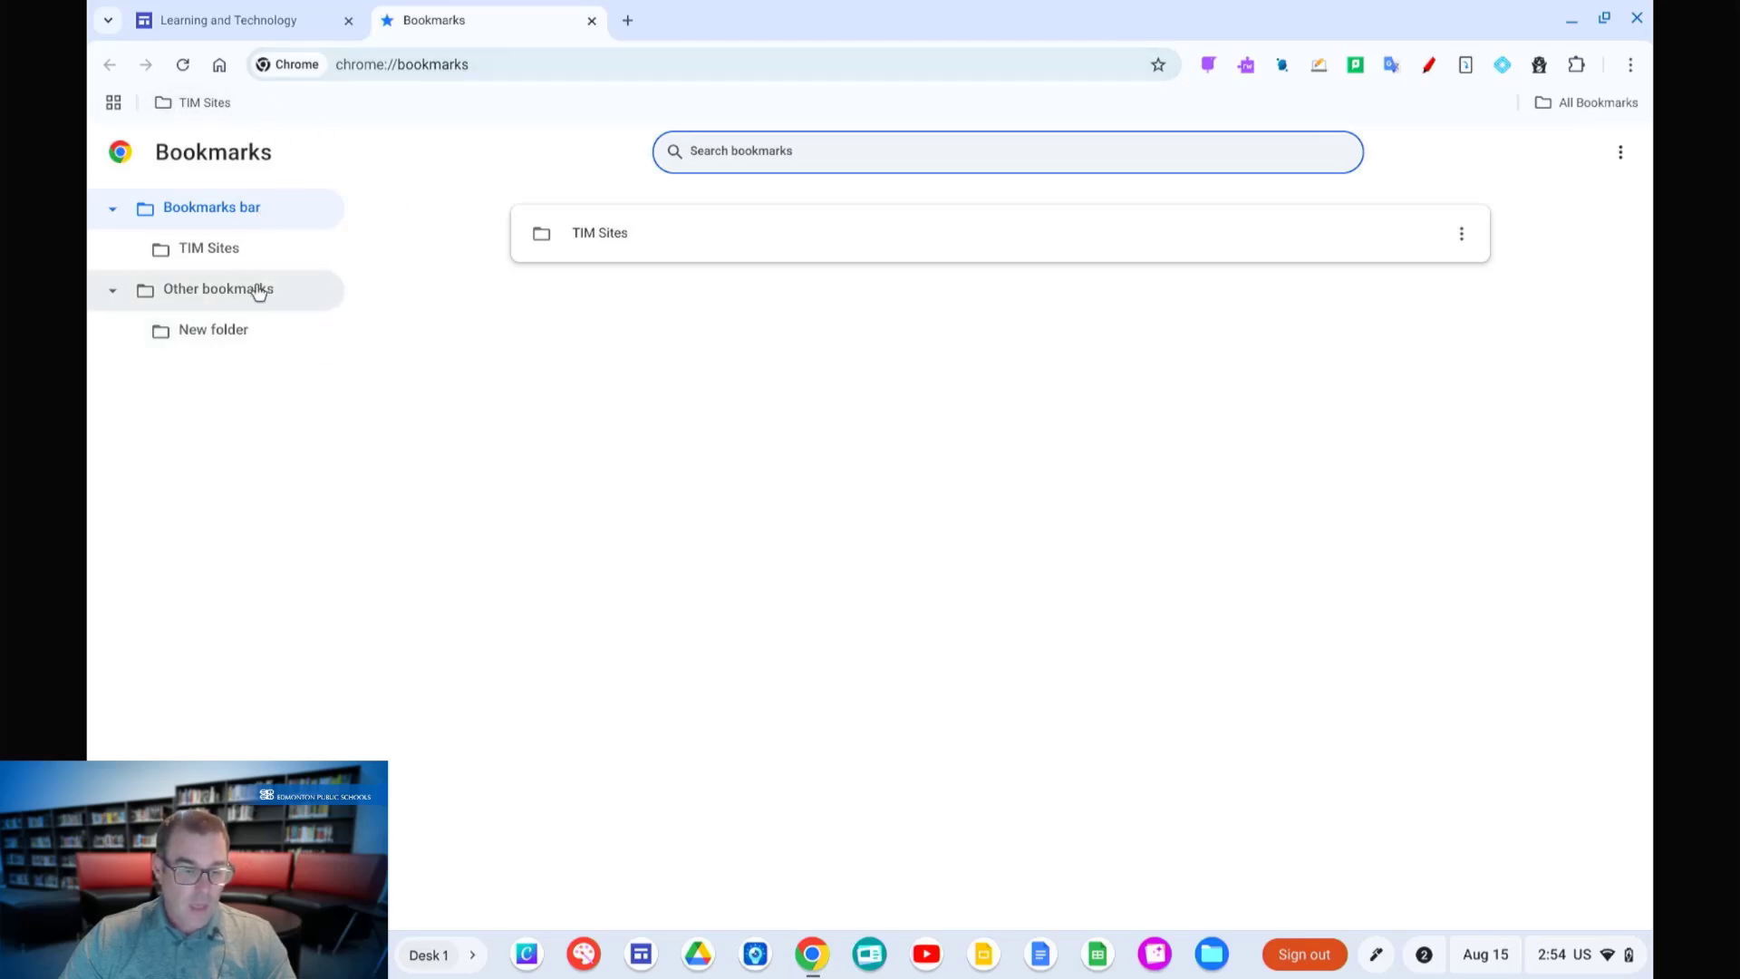
Step: Browse TIM Sites, return to the bookmarks bar, and bring up the organize menu
{"action": "left_click", "coordinate": [208, 249]}
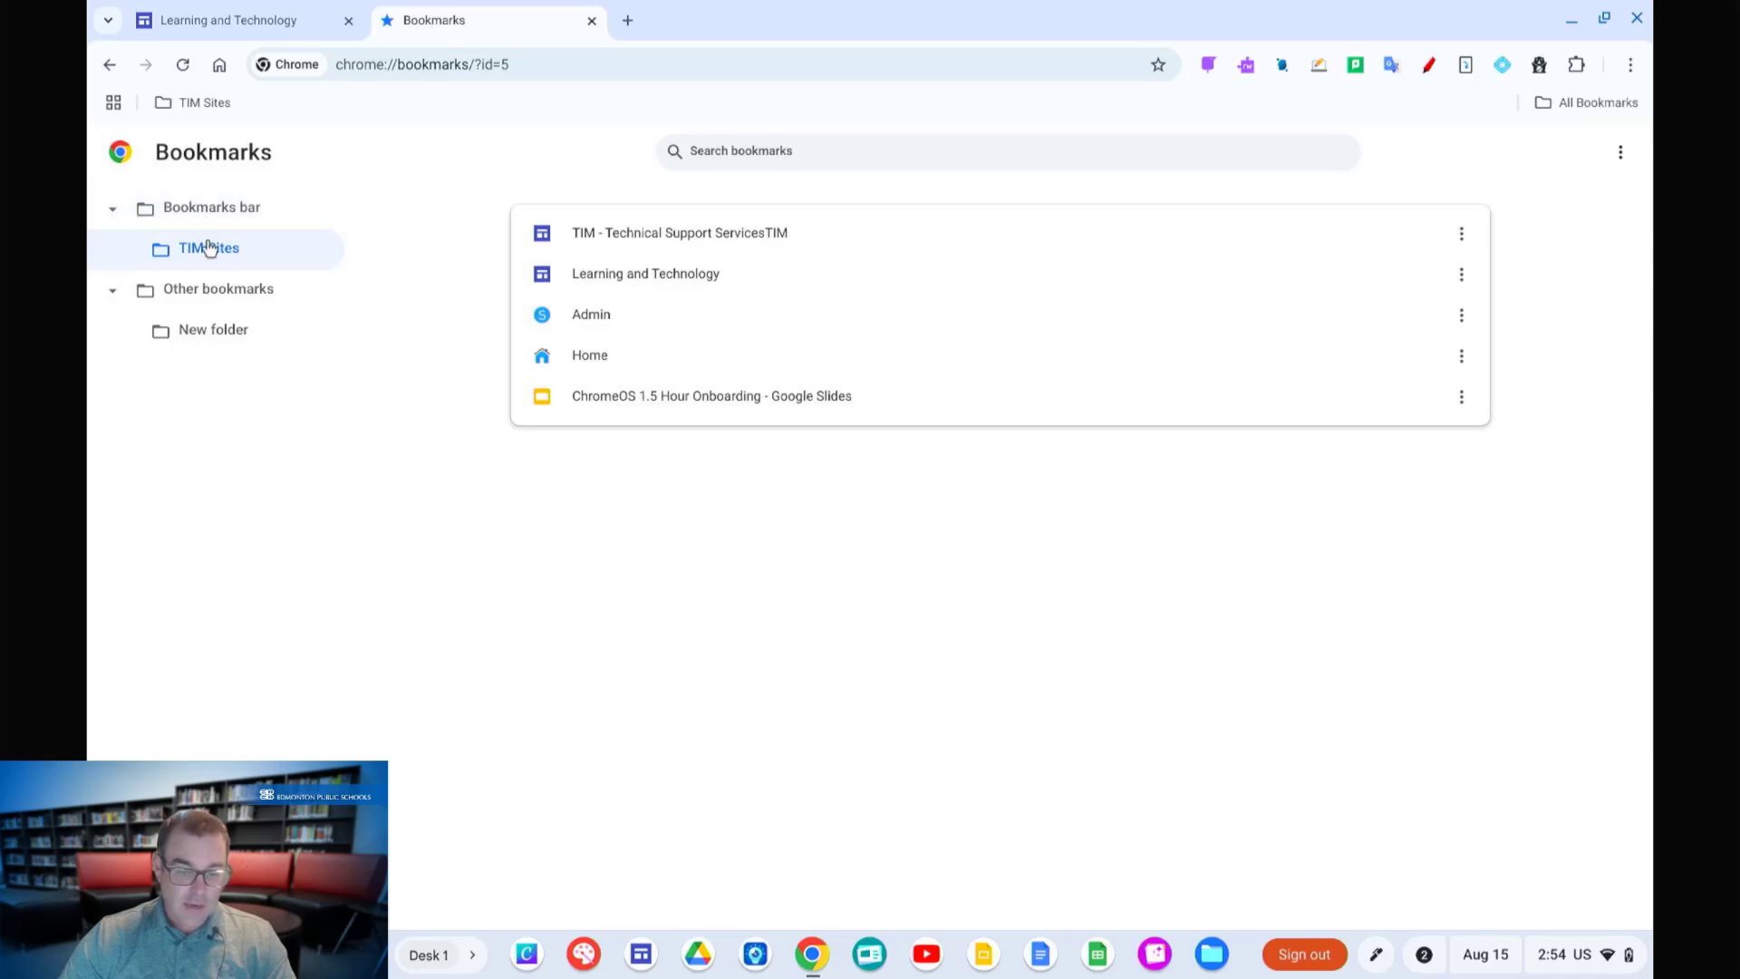
{"action": "left_click", "coordinate": [211, 207]}
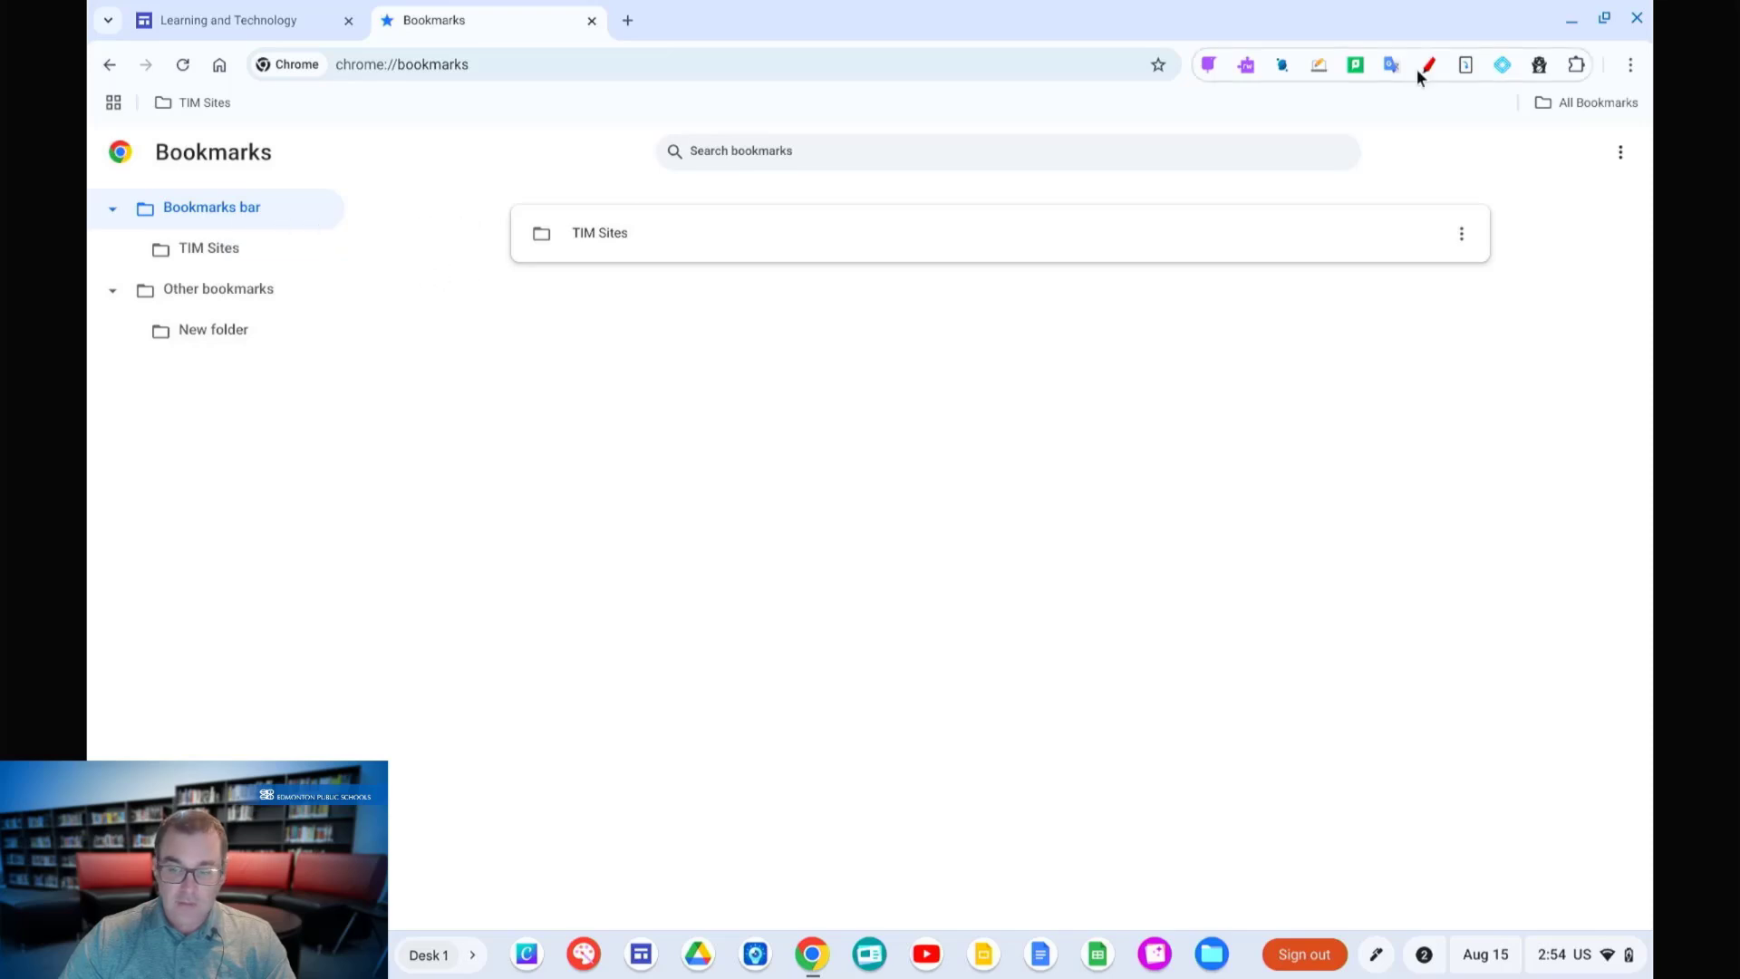
{"action": "left_click", "coordinate": [1618, 152]}
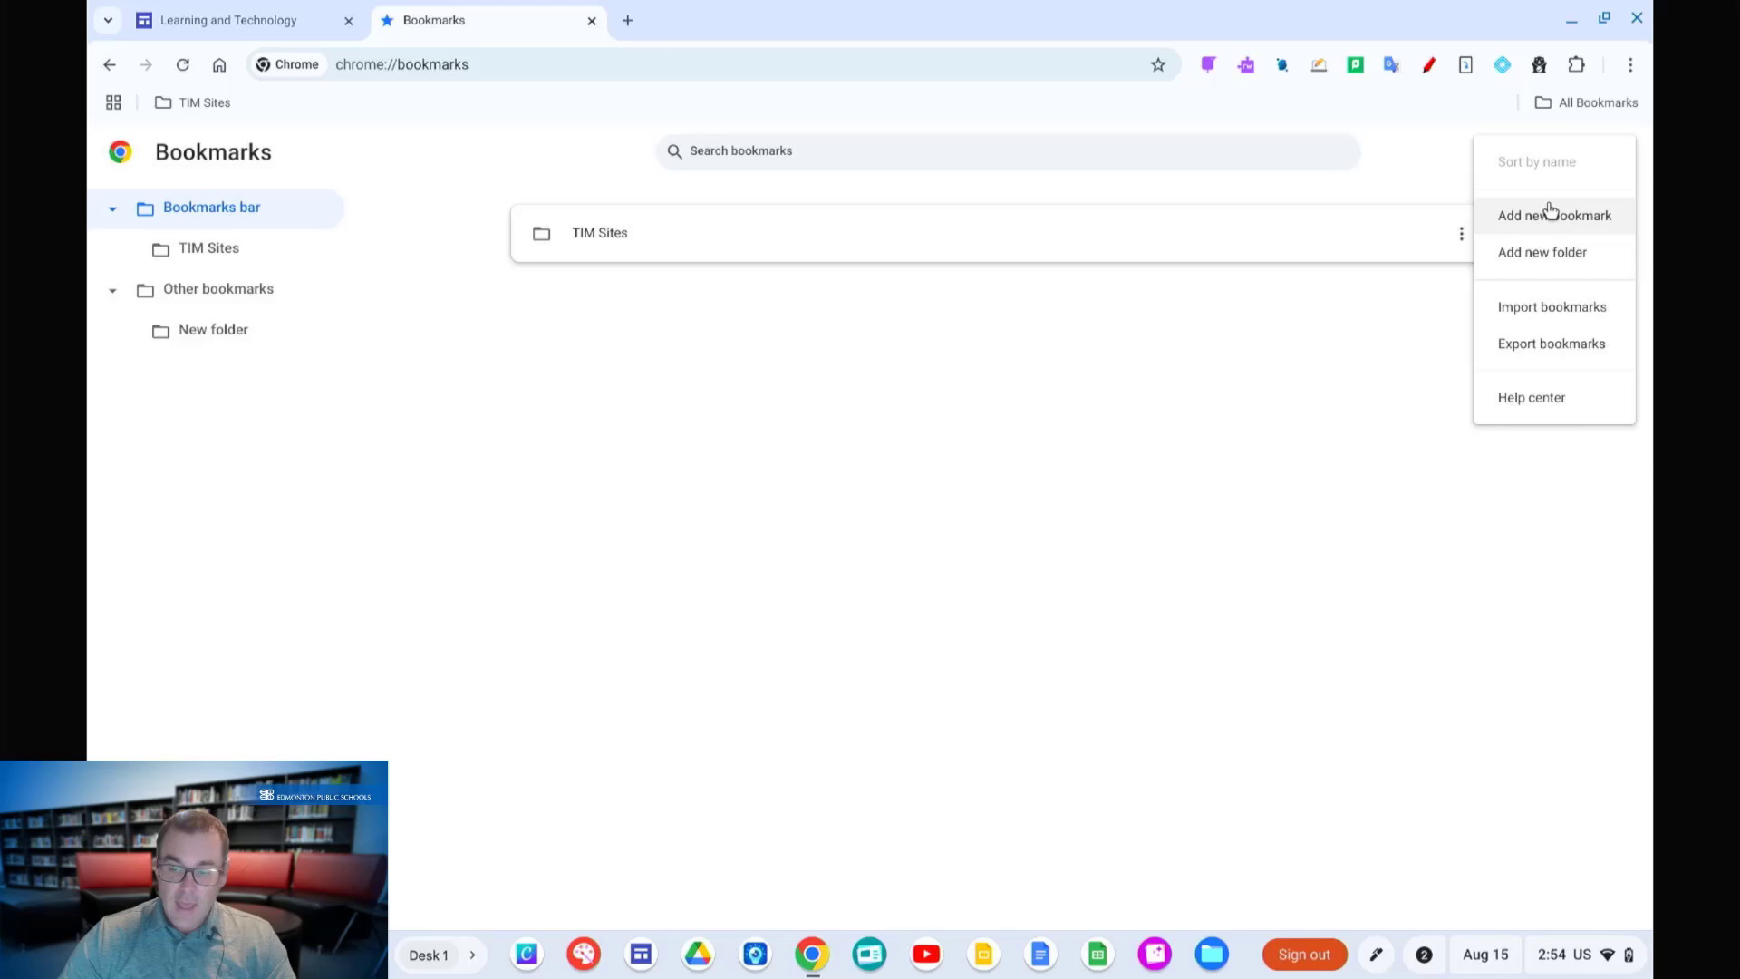
{"action": "mouse_move", "coordinate": [1548, 279]}
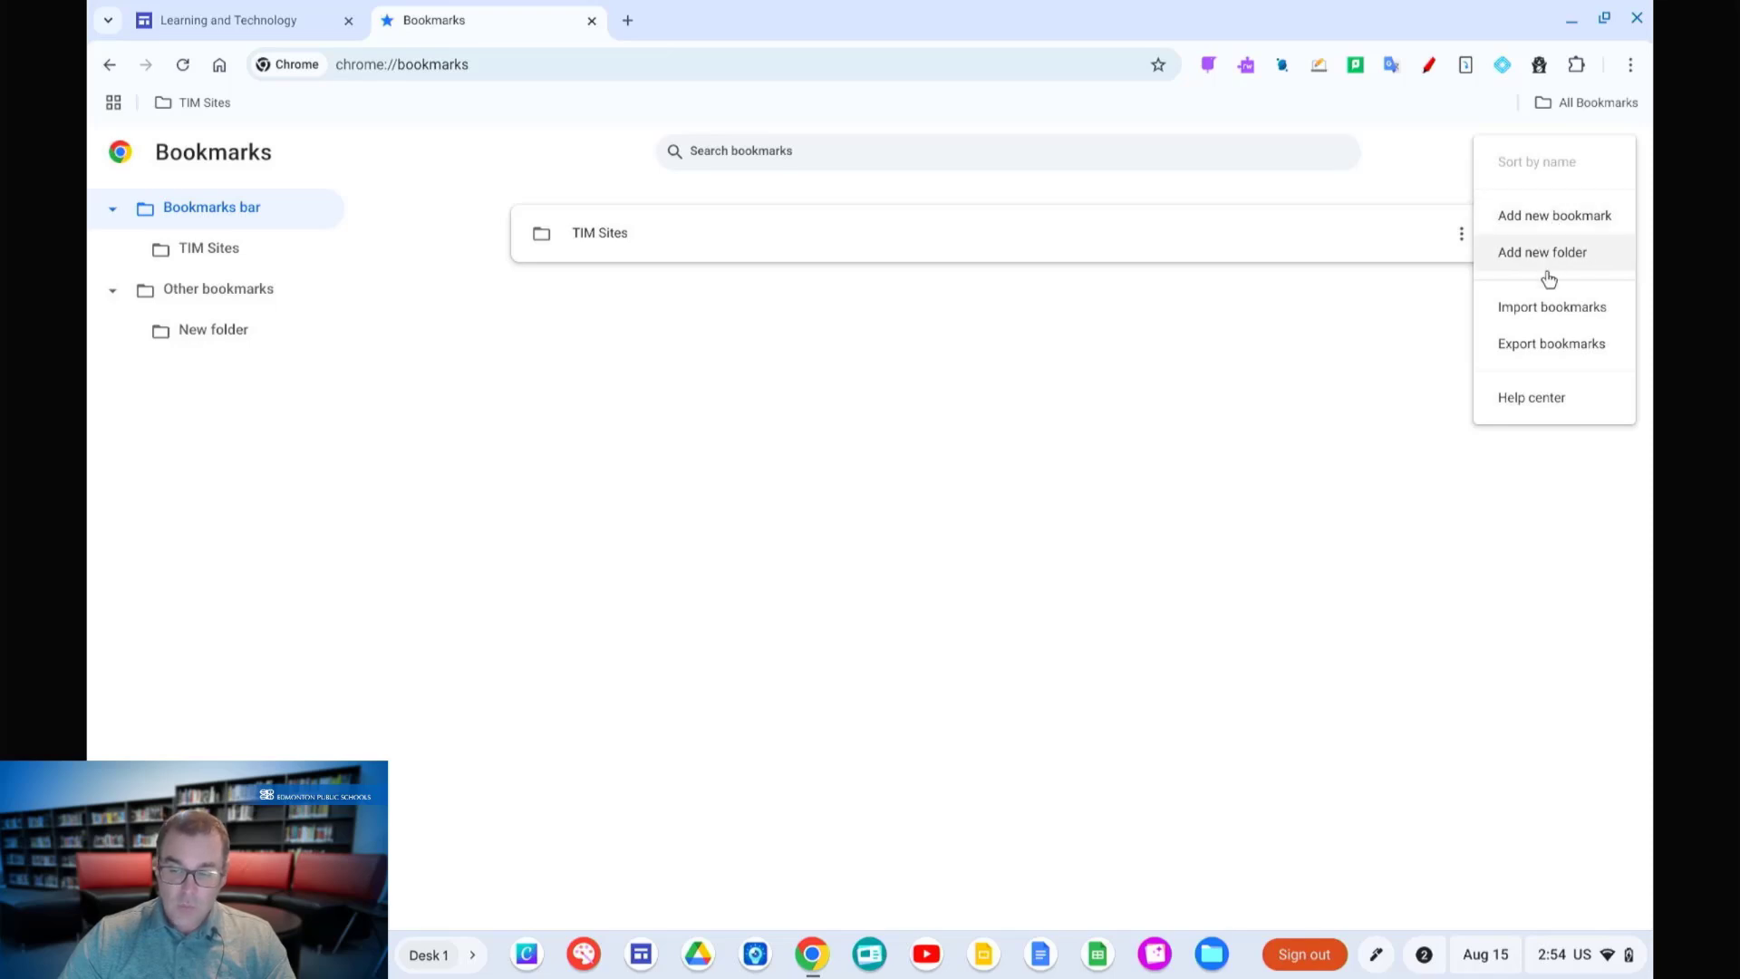
{"action": "mouse_move", "coordinate": [1544, 337]}
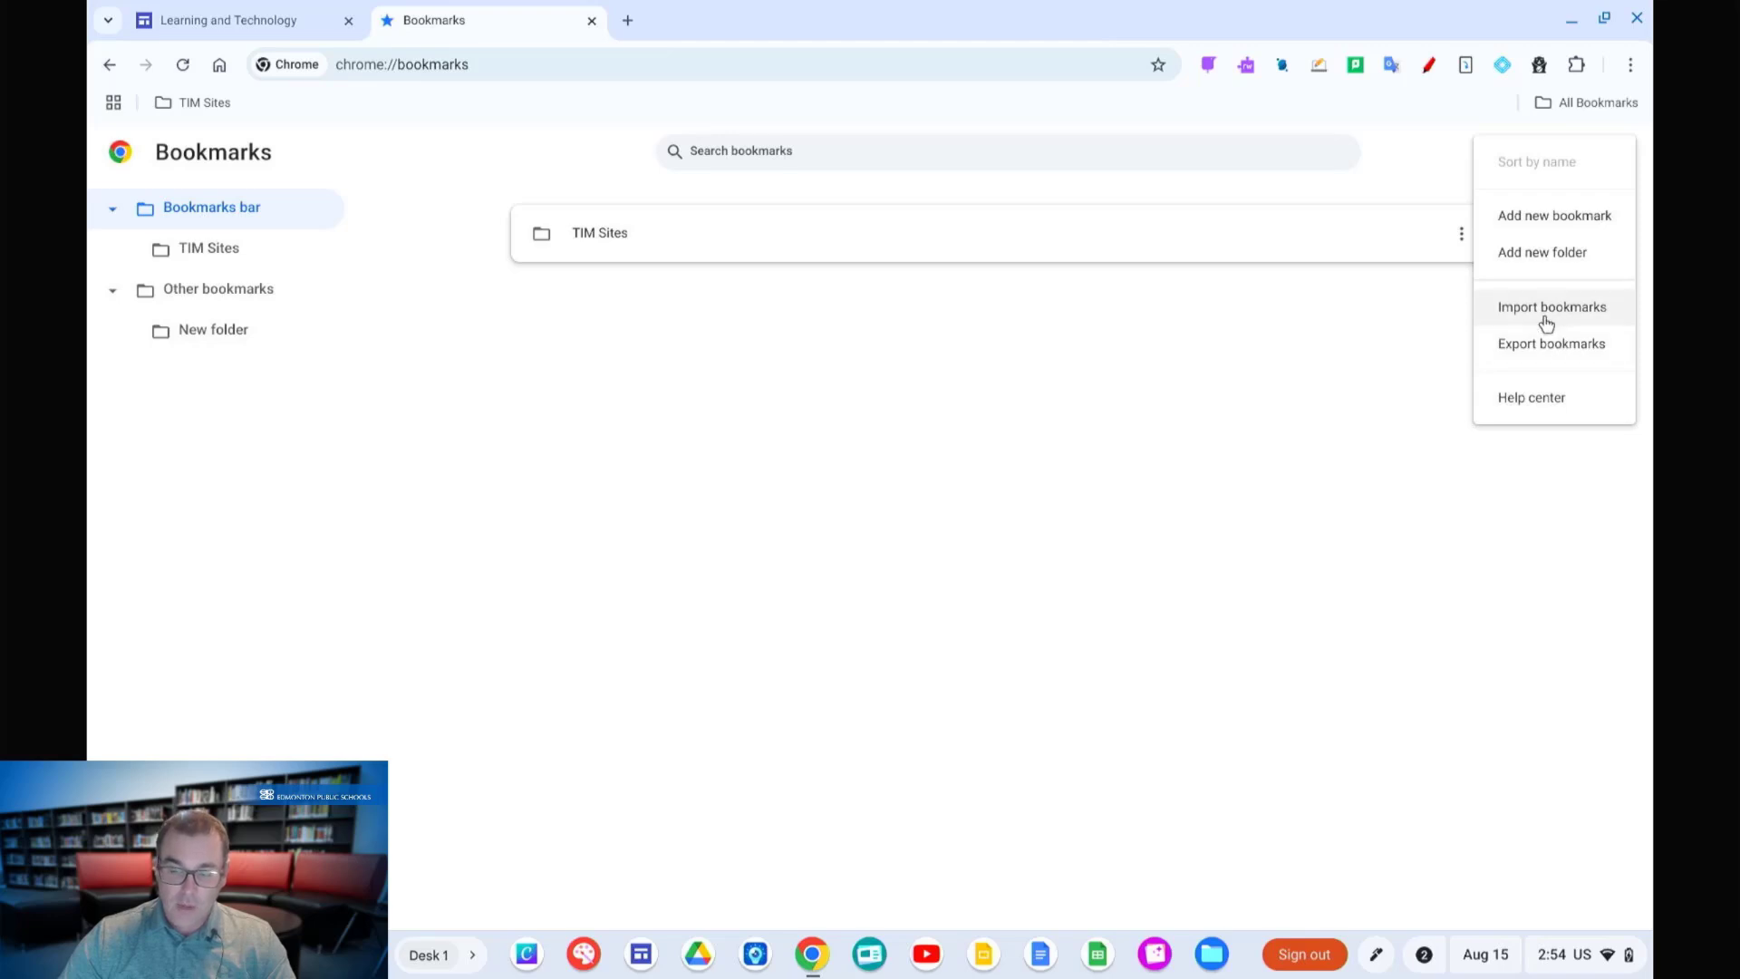
Step: Add a new folder named 'Test' and save it to the bookmarks bar
{"action": "left_click", "coordinate": [1541, 252]}
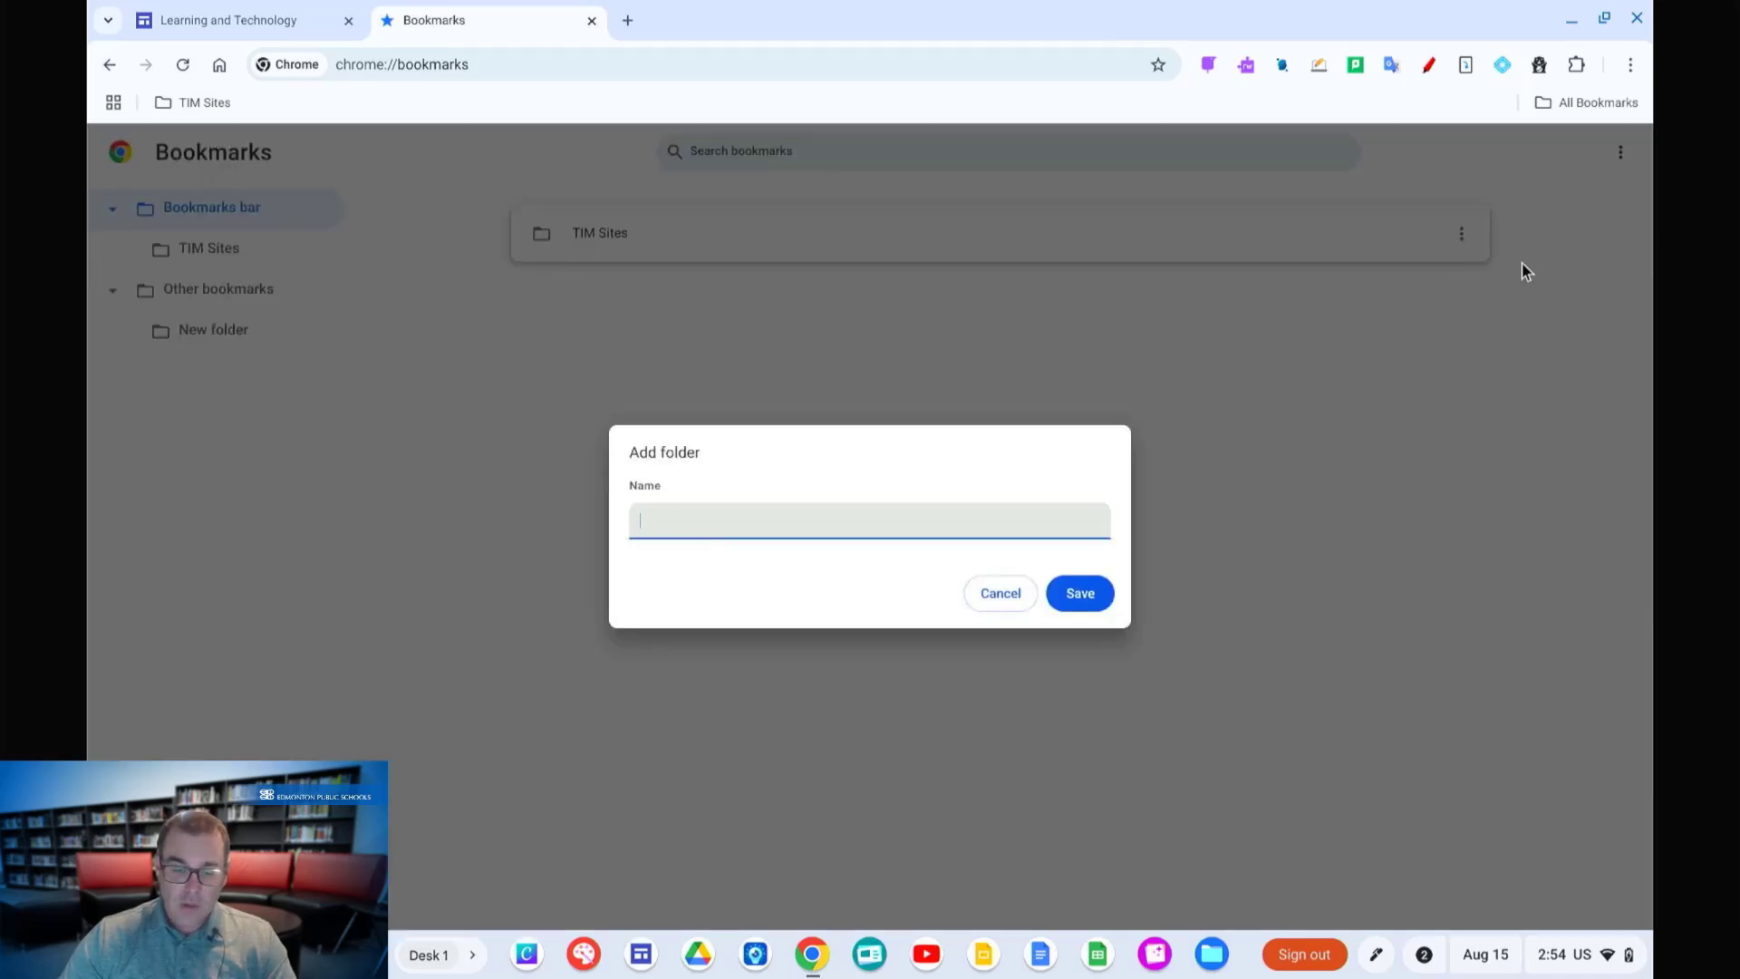
{"action": "type", "text": "Test"}
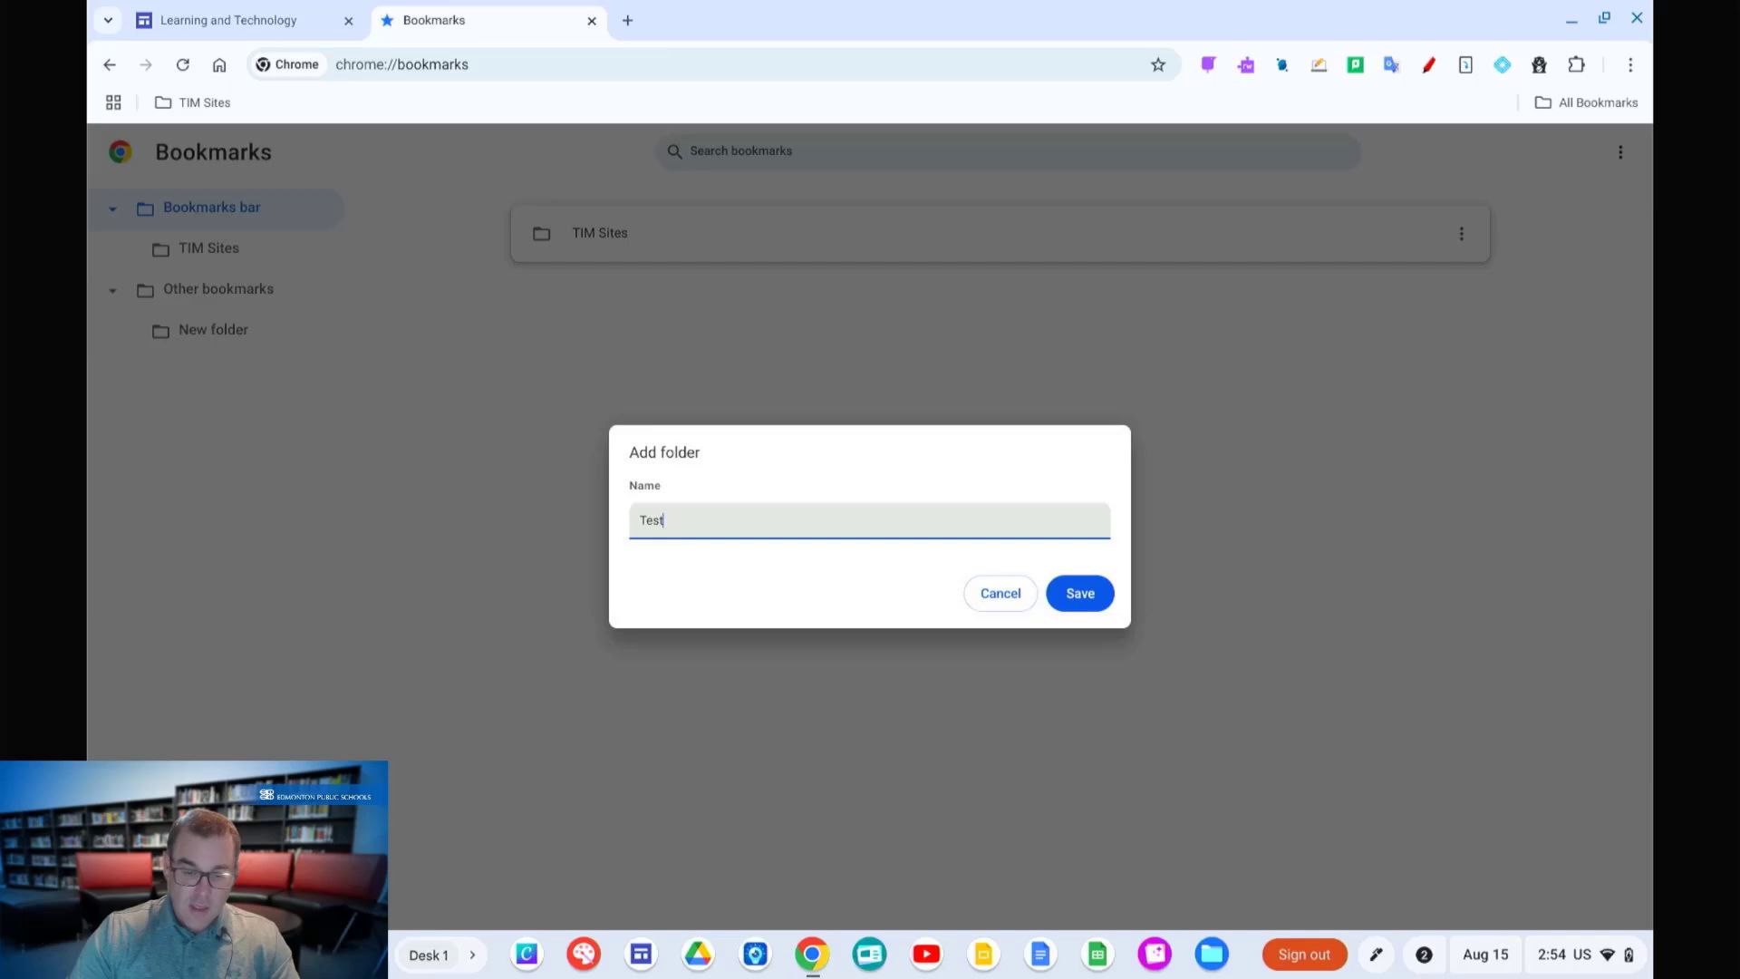
{"action": "left_click", "coordinate": [1076, 593]}
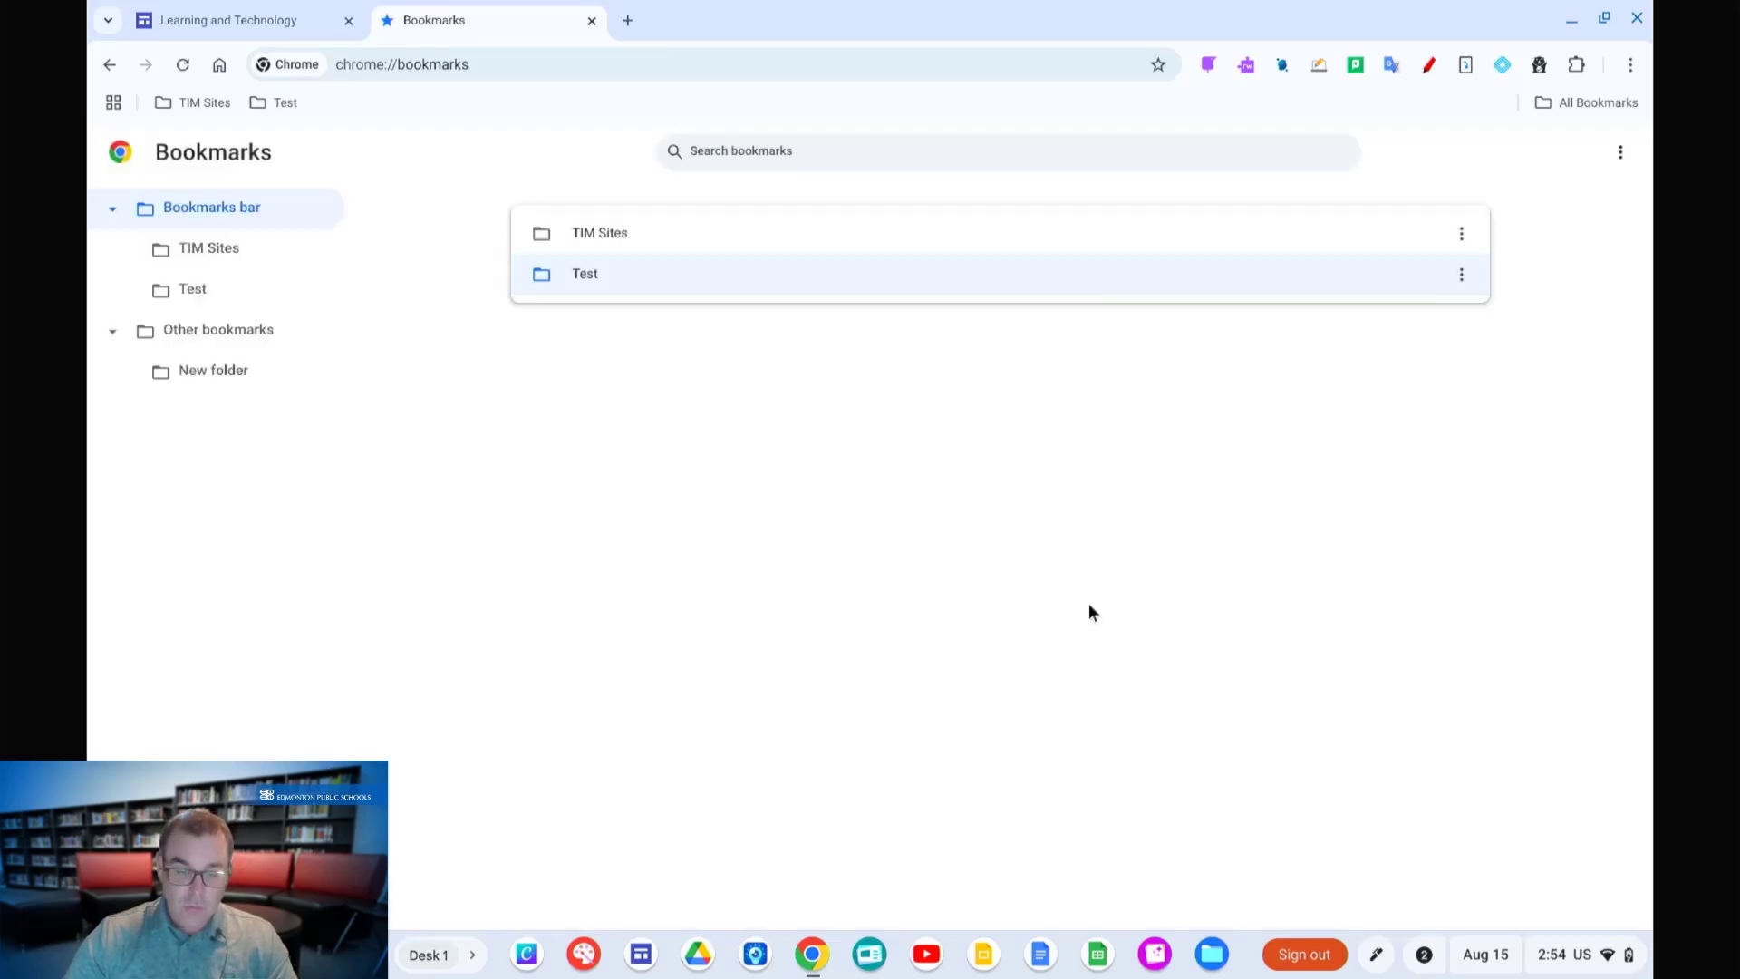
{"action": "mouse_move", "coordinate": [877, 644]}
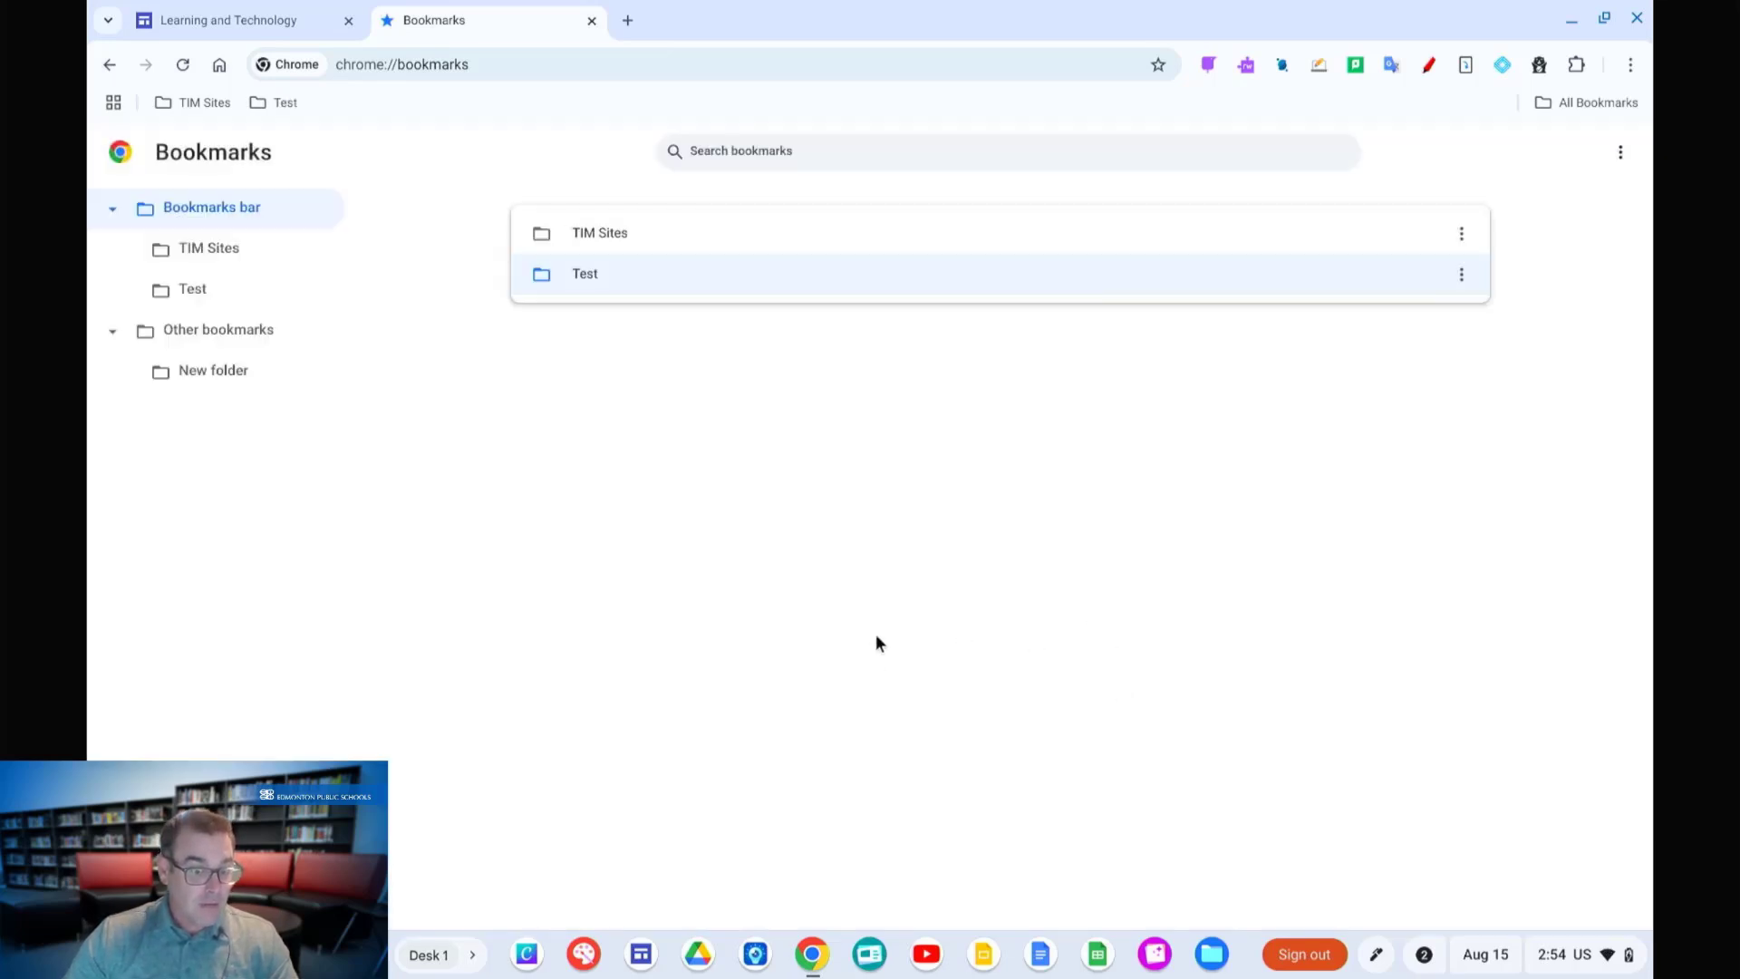
Step: Move the ChromeOS Onboarding Slides bookmark from TIM Sites into Test and verify it there
{"action": "left_click", "coordinate": [208, 248]}
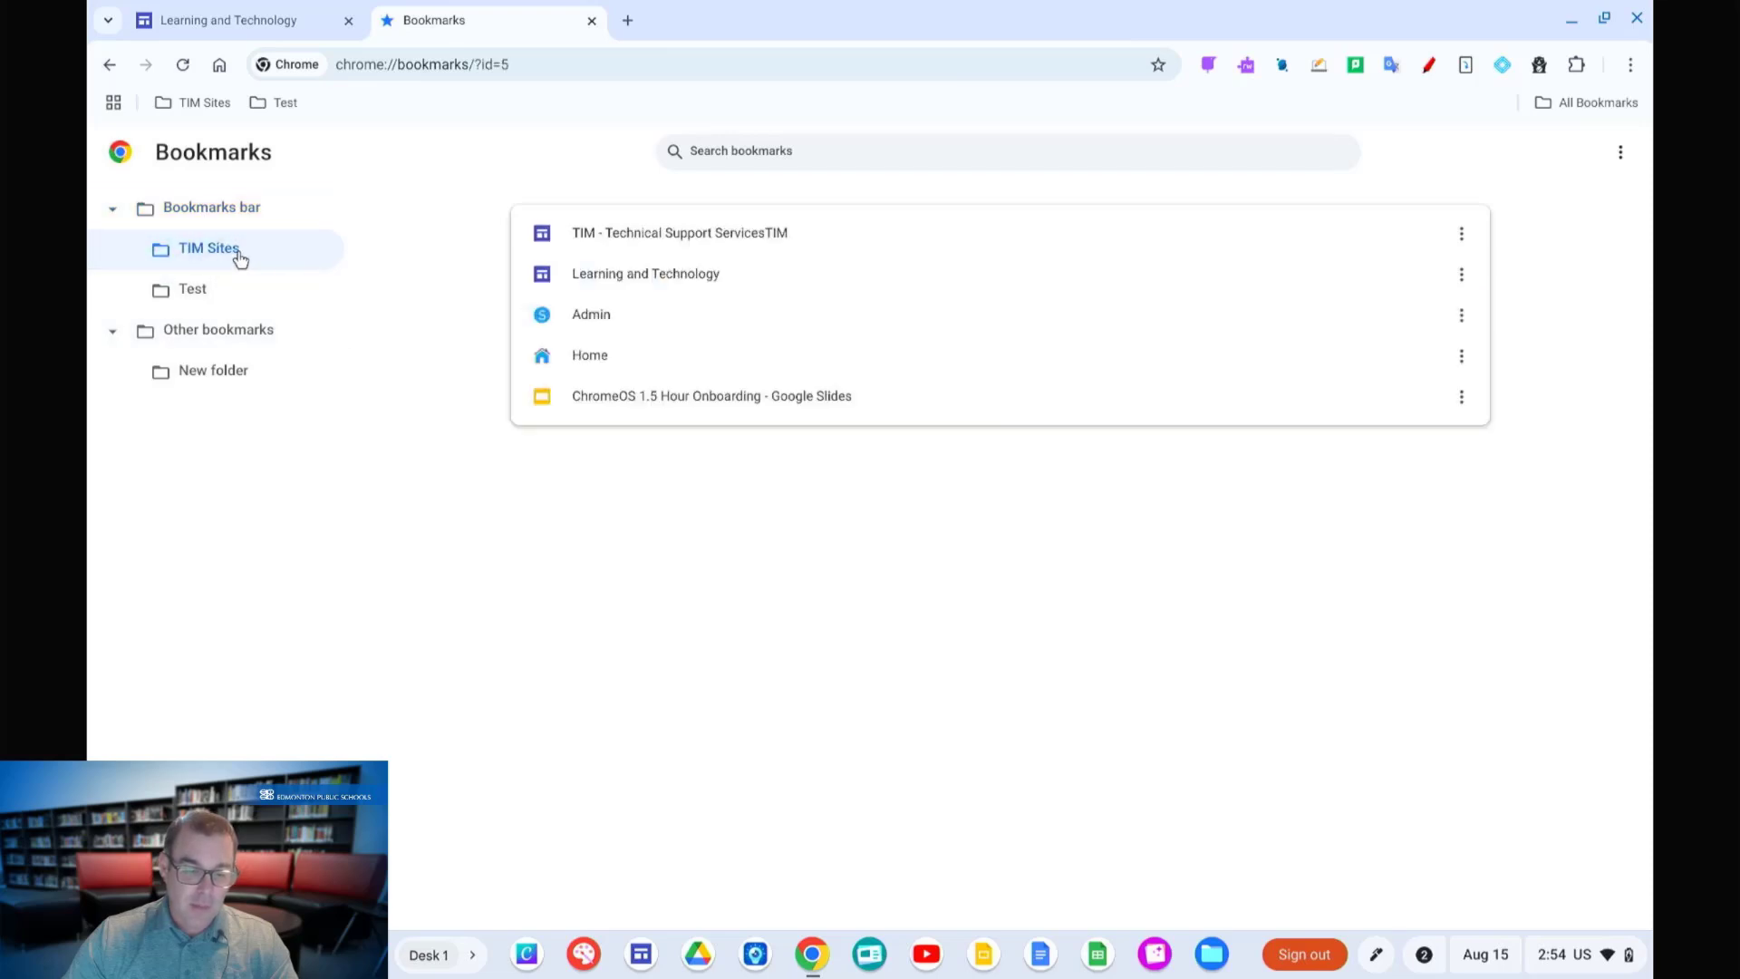
{"action": "mouse_move", "coordinate": [627, 408]}
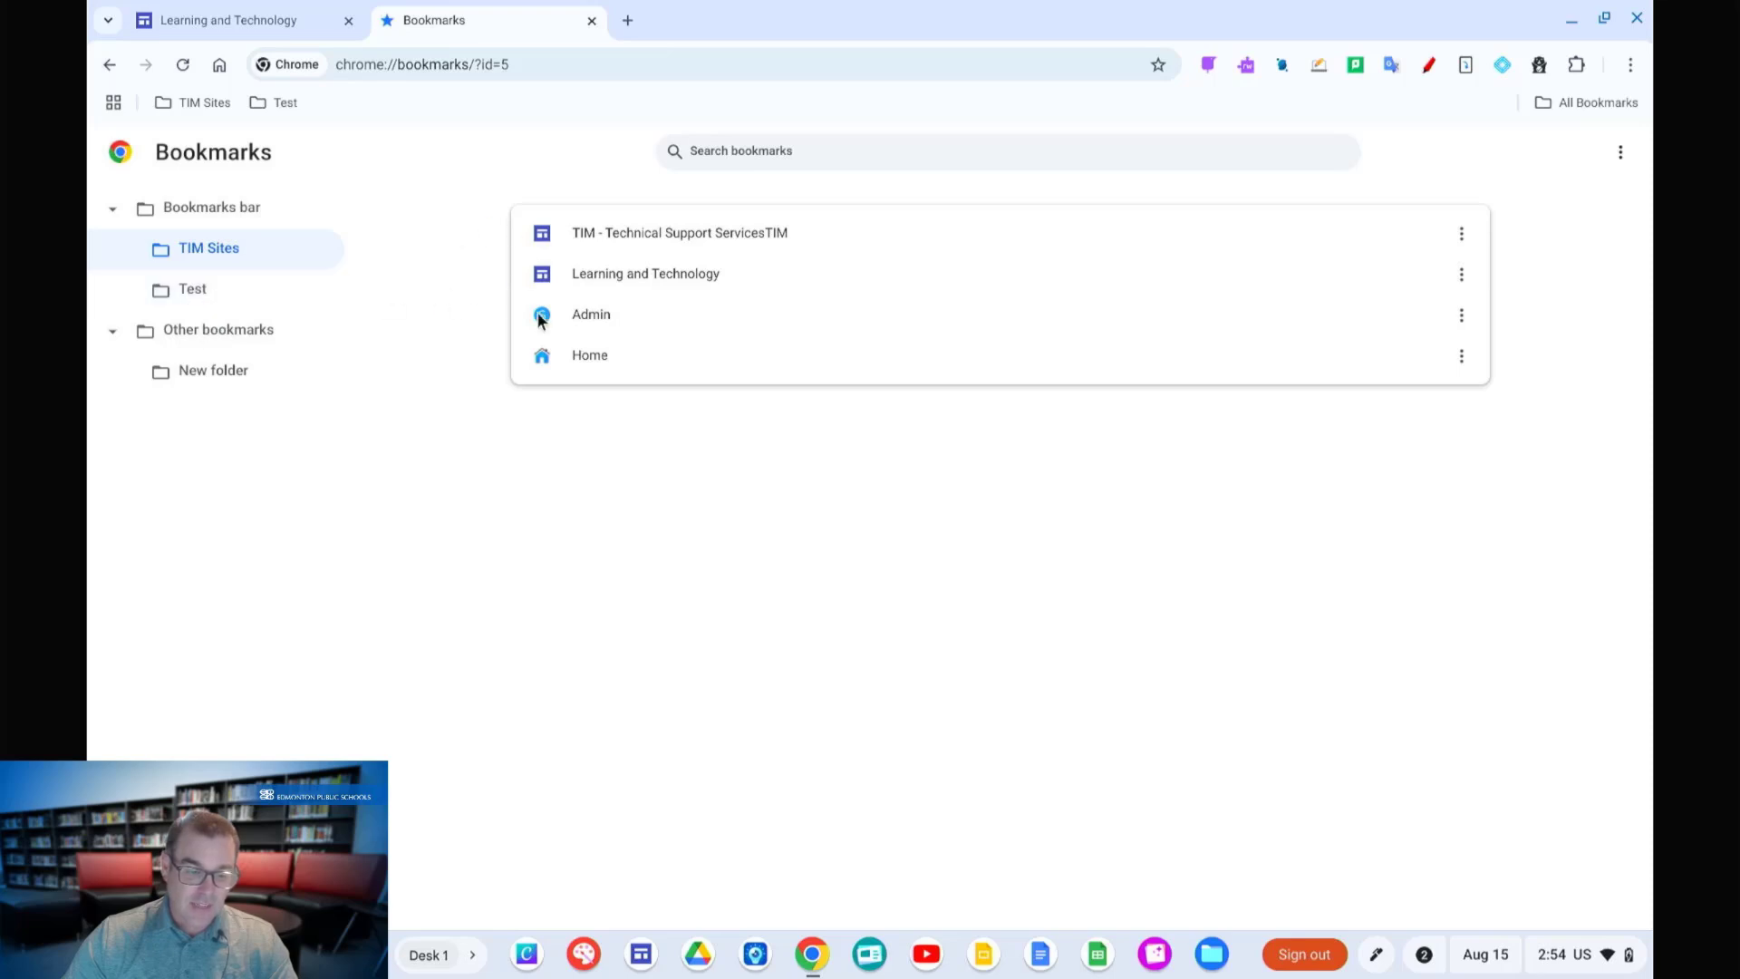
{"action": "left_click", "coordinate": [191, 288]}
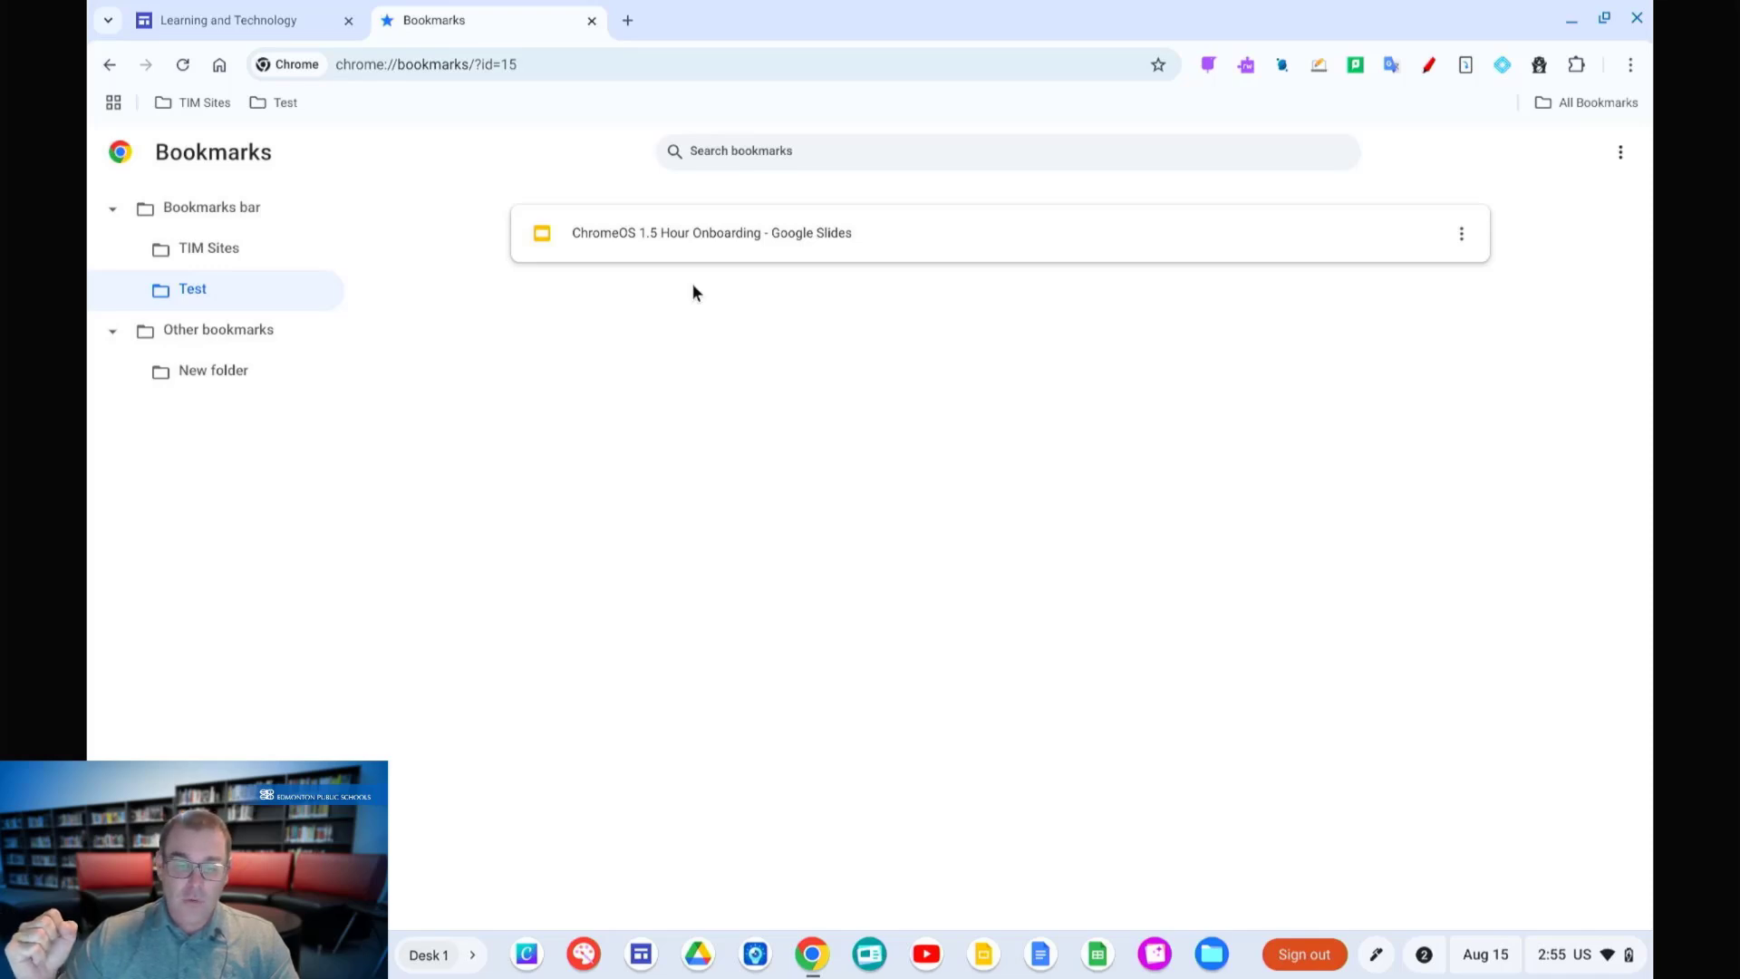
{"action": "mouse_move", "coordinate": [729, 424]}
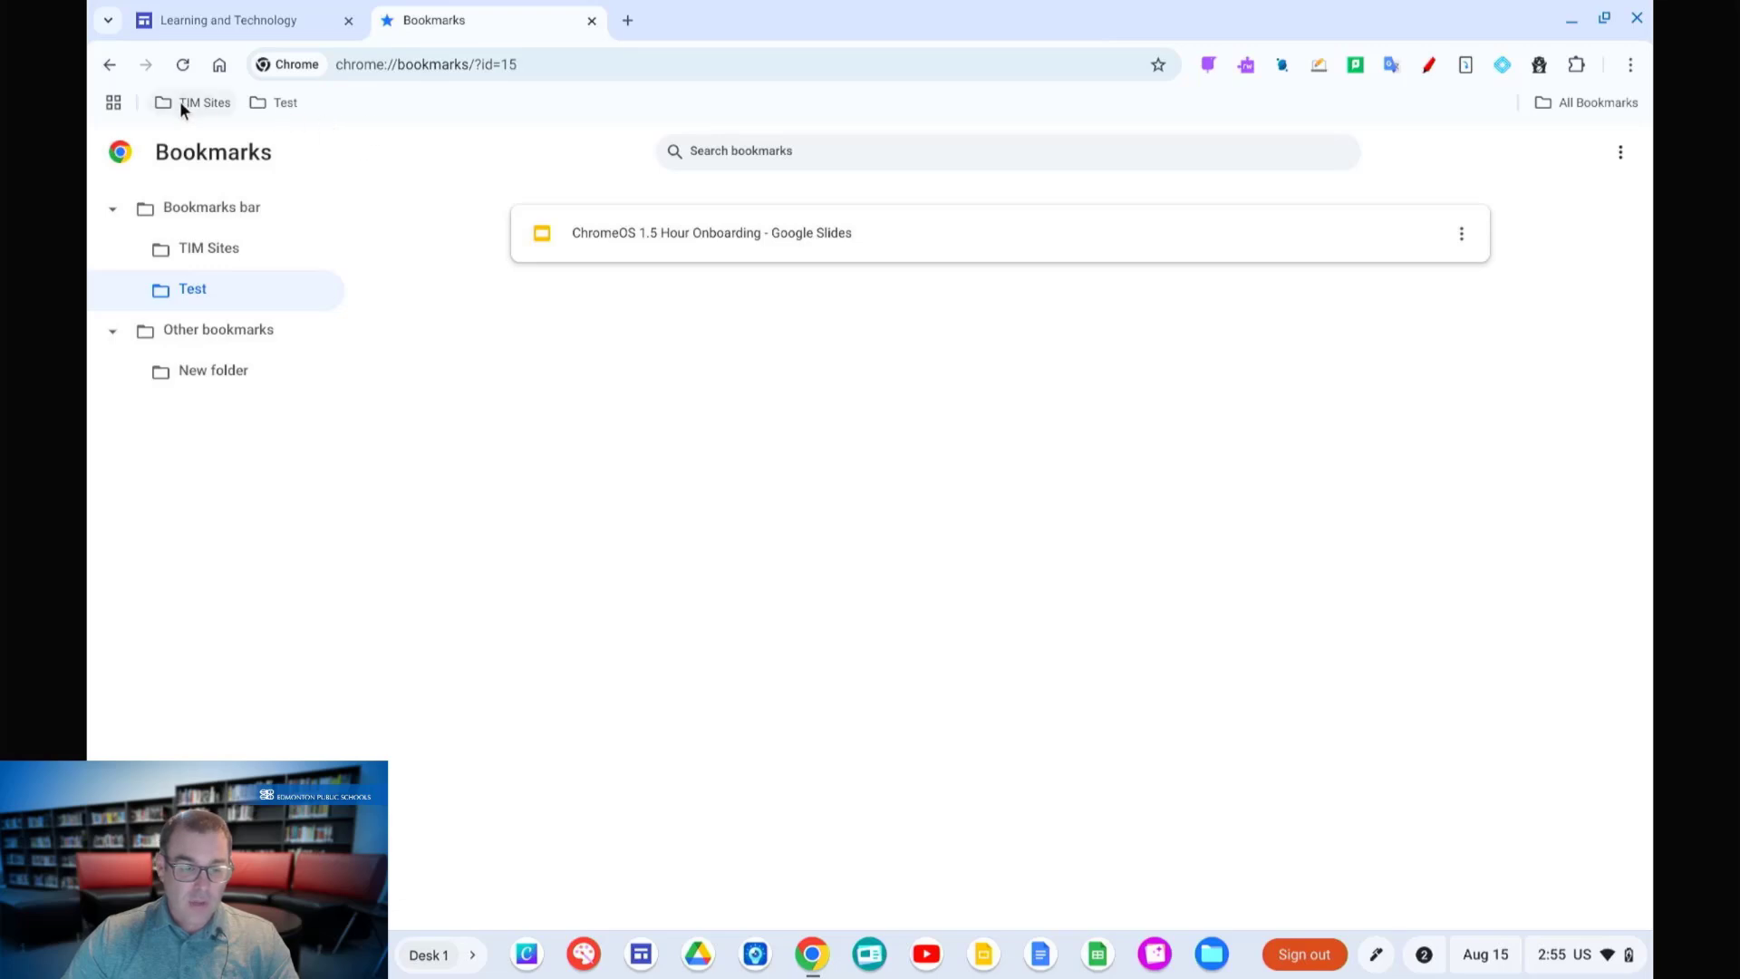
{"action": "mouse_move", "coordinate": [245, 119]}
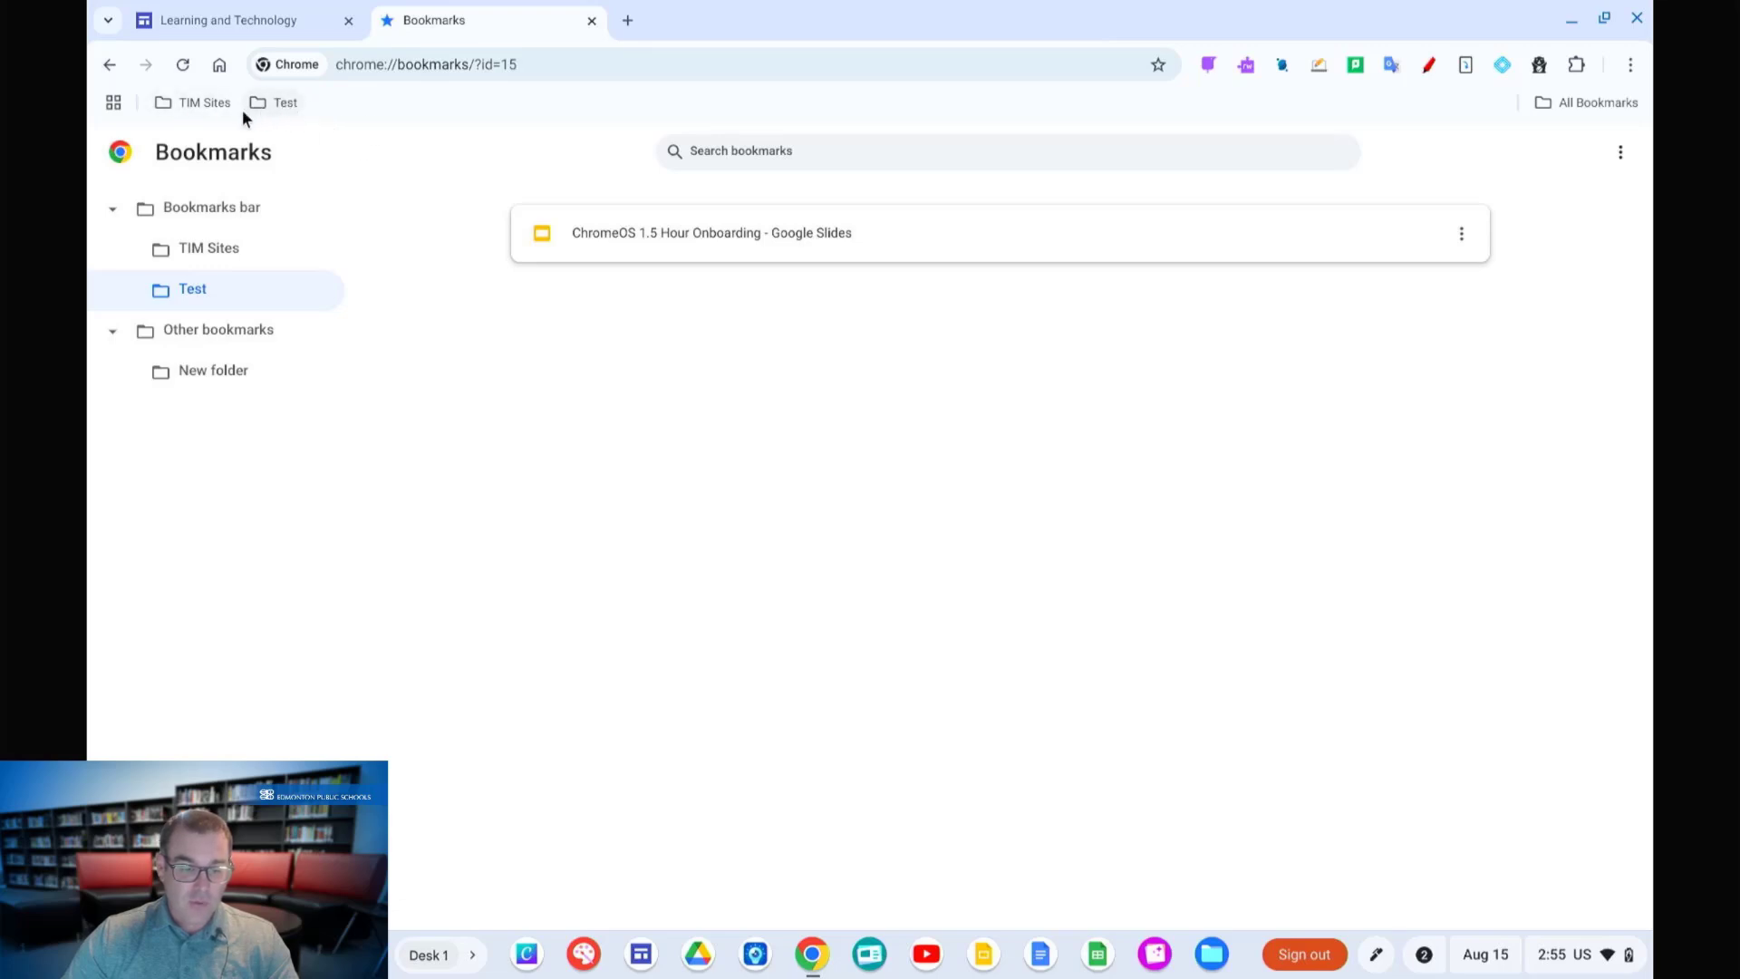
Step: Drag the Test folder into Other bookmarks, confirm it, then return to TIM Sites for Learning and Technology
{"action": "left_click", "coordinate": [192, 288]}
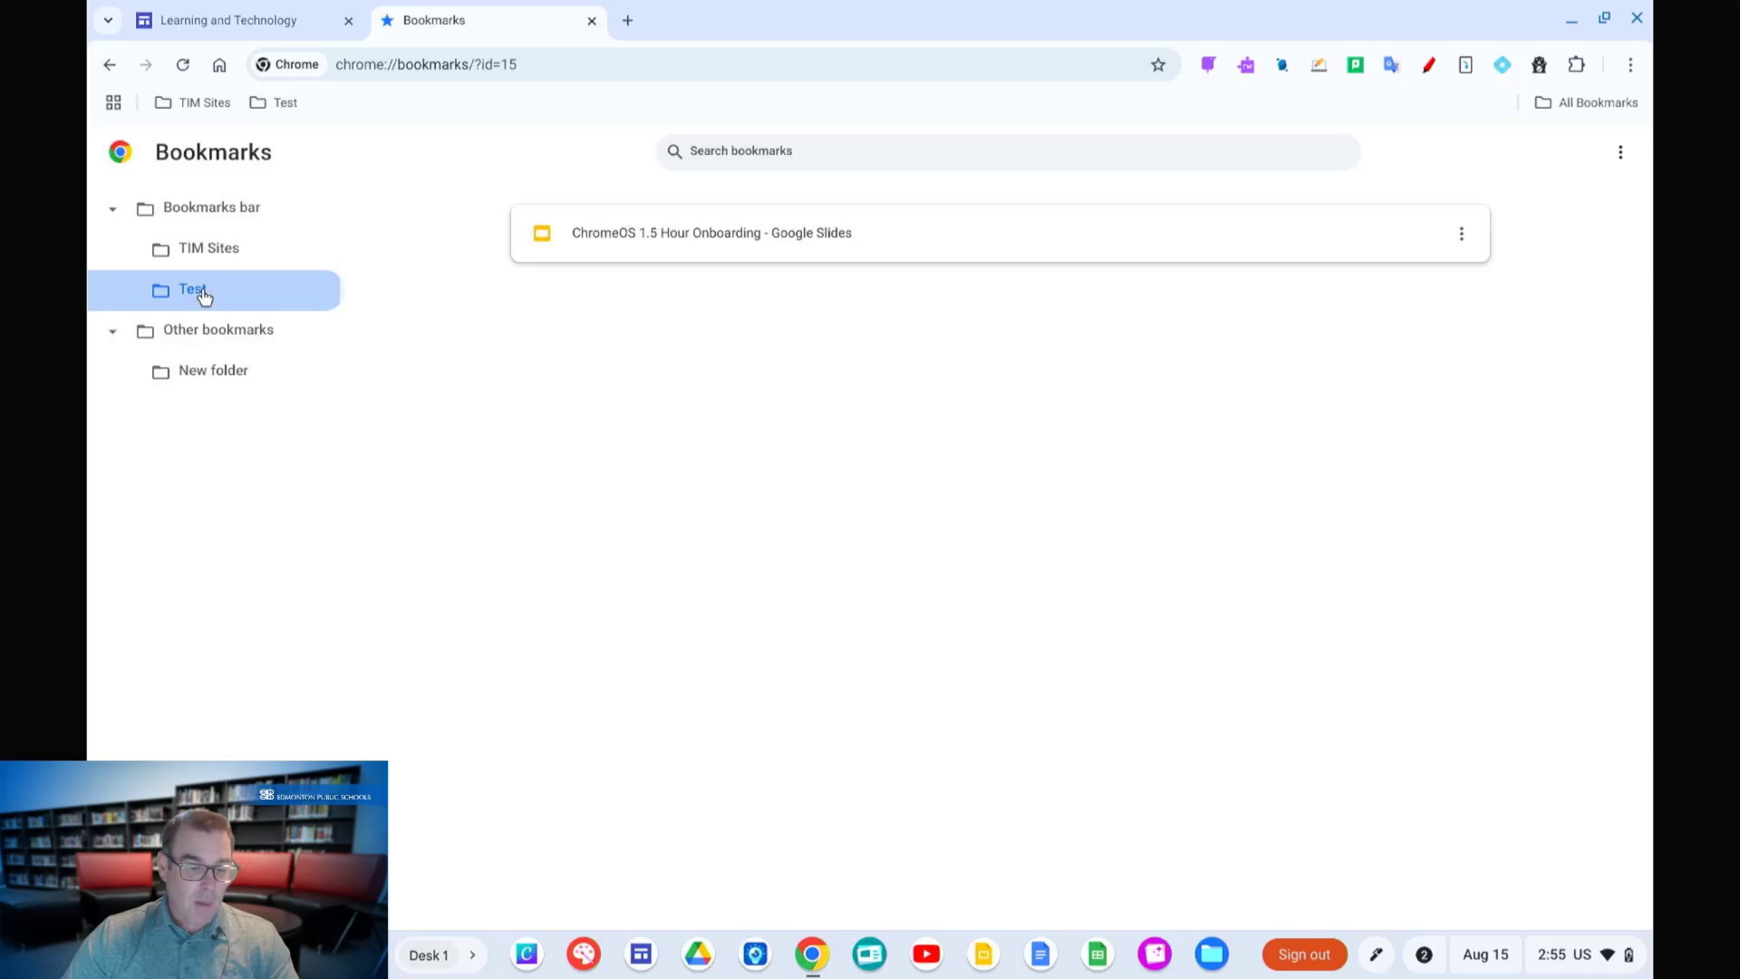
{"action": "left_click_drag", "start_coordinate": [192, 288], "coordinate": [206, 391]}
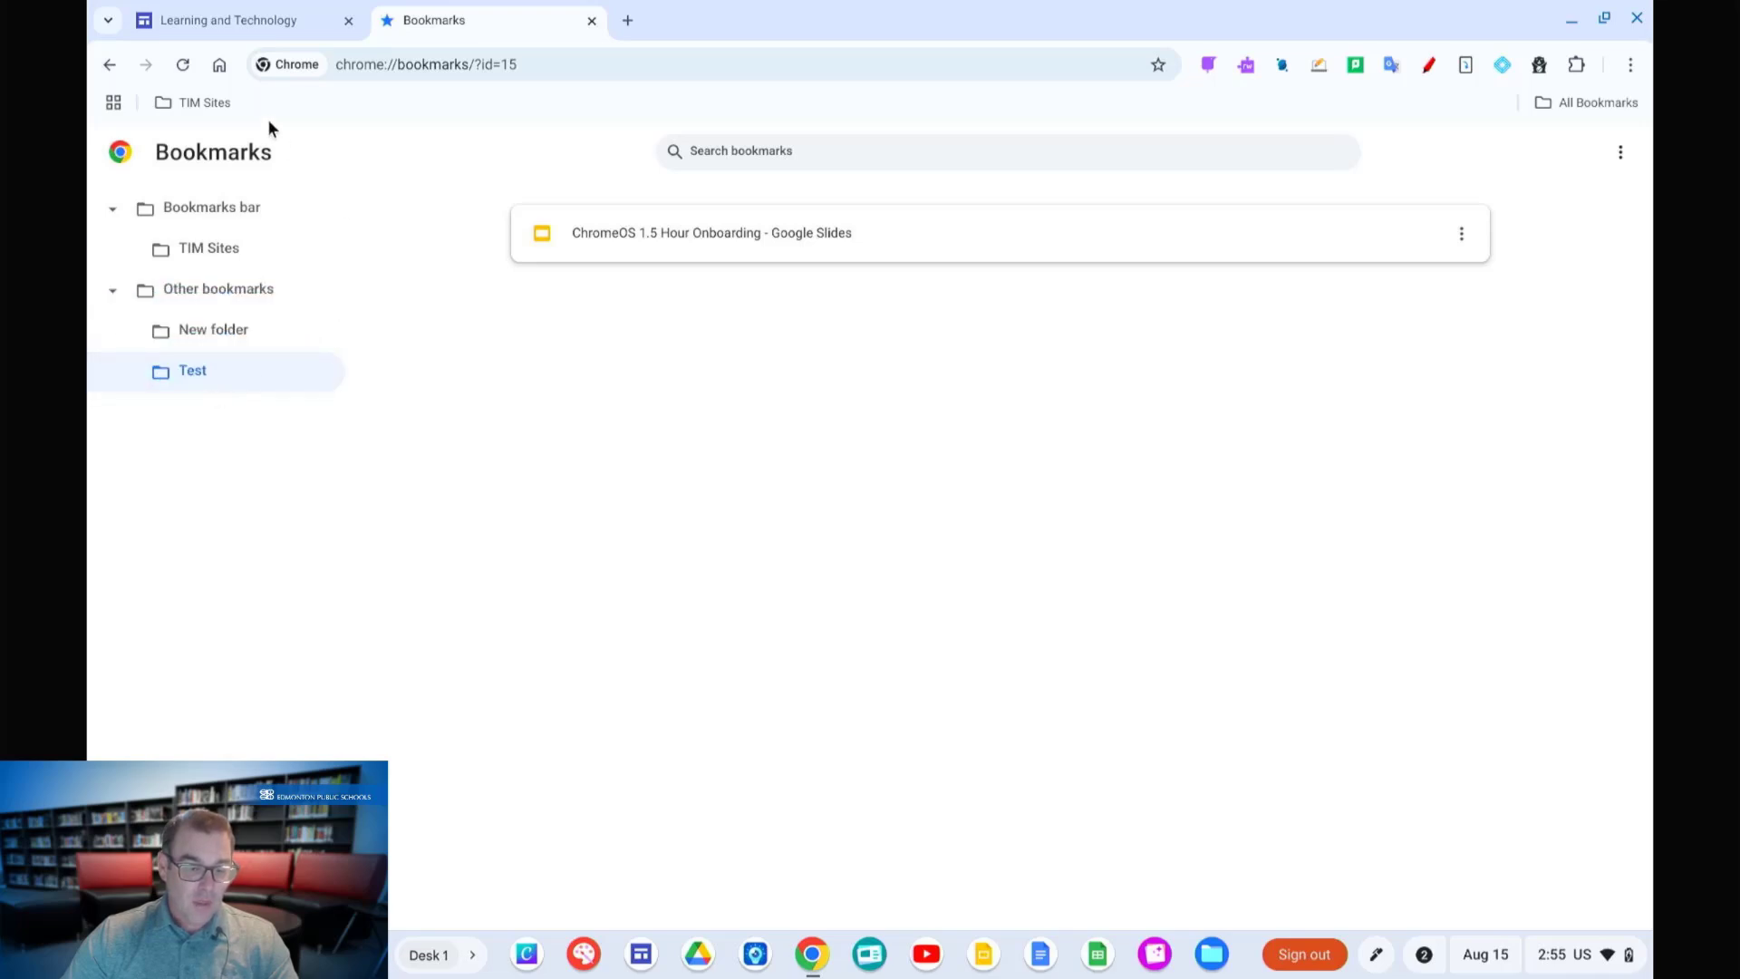
{"action": "left_click", "coordinate": [217, 288]}
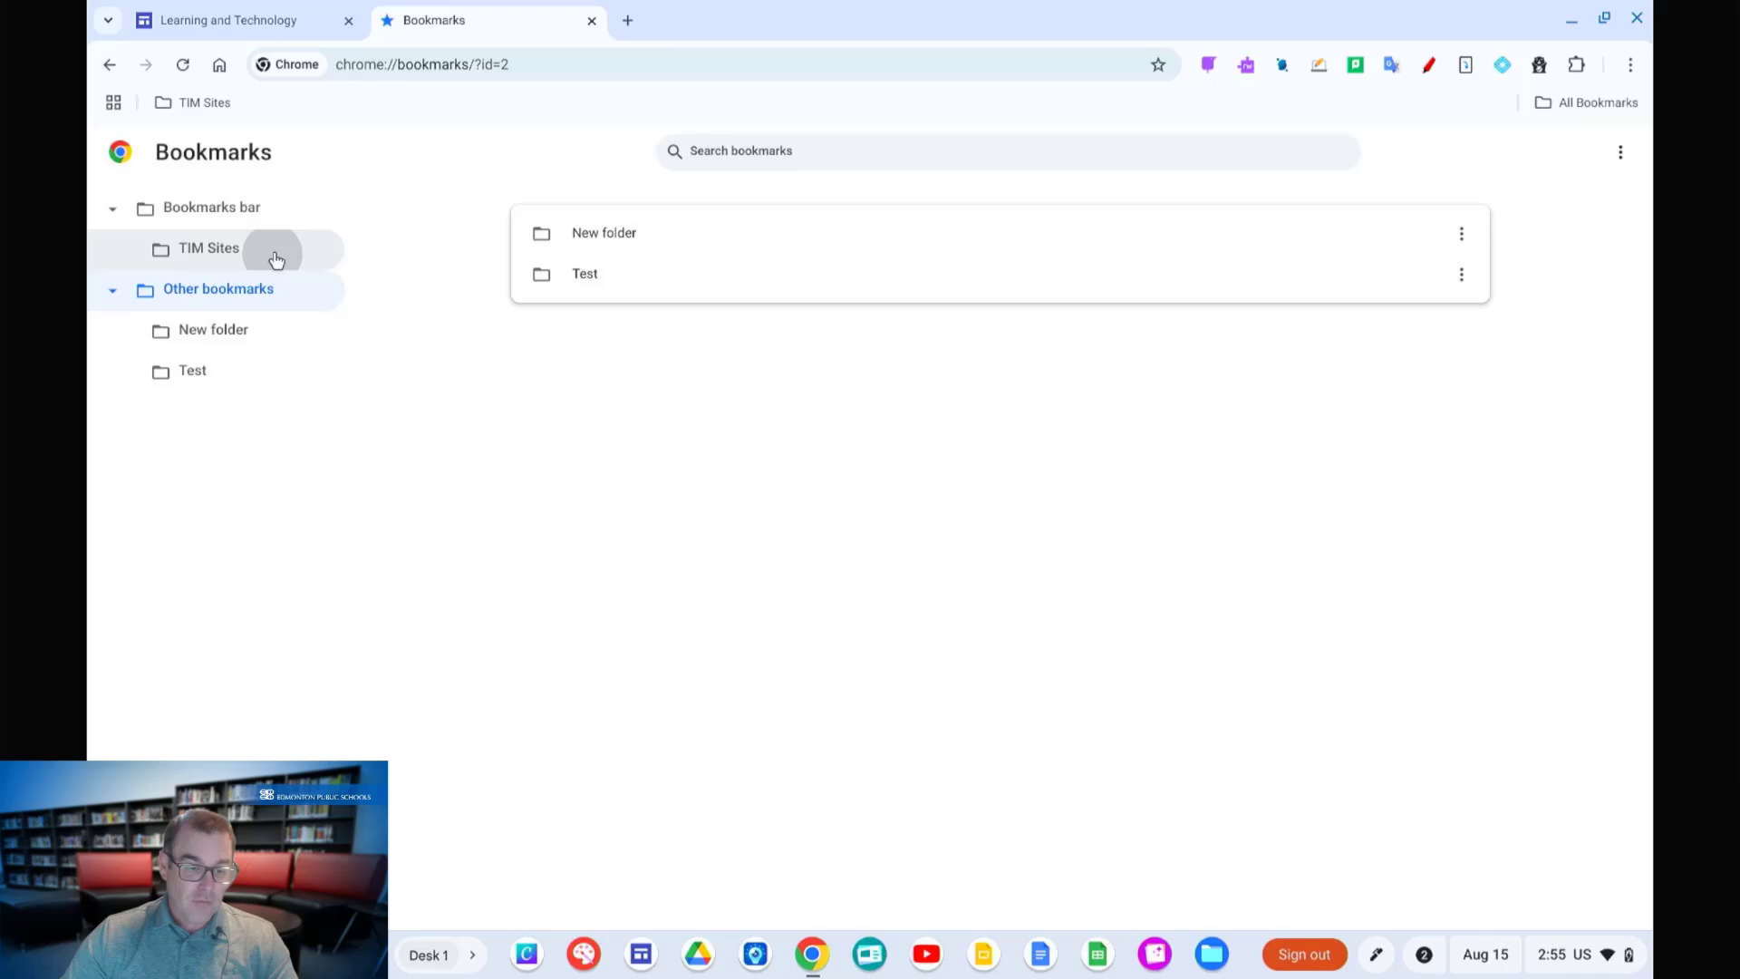
{"action": "left_click", "coordinate": [207, 248]}
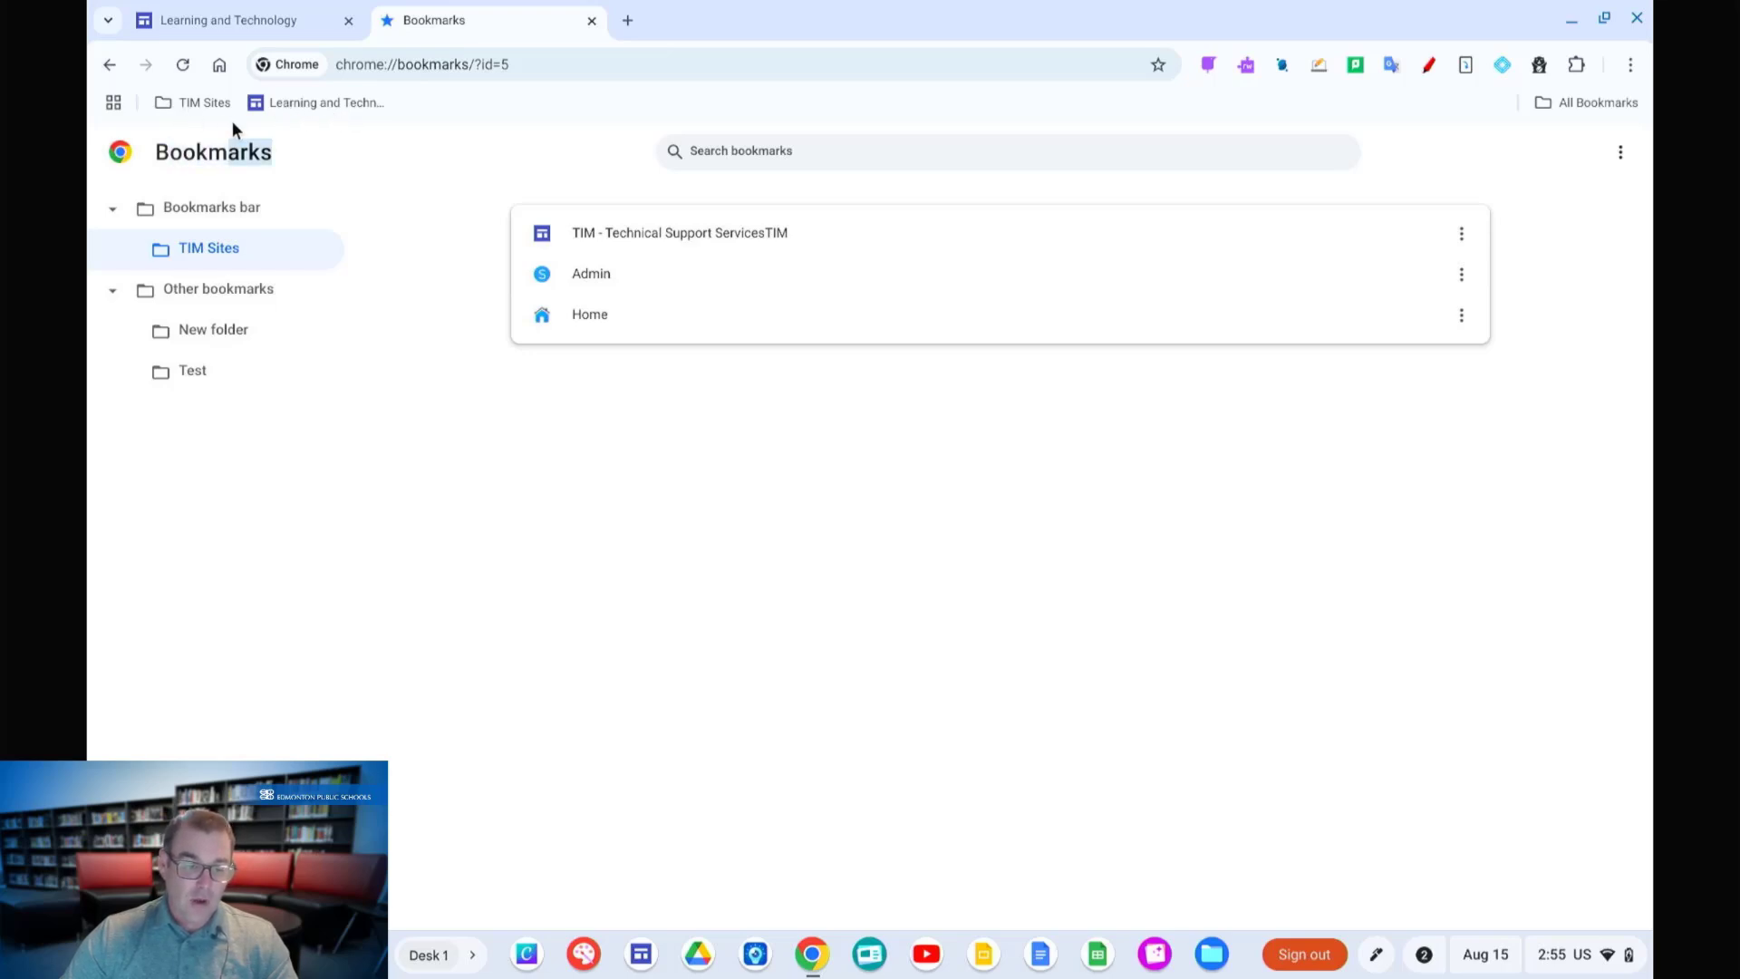
Step: Close the Learning and Technology tab, leaving the Bookmarks manager beside a new tab
{"action": "left_click", "coordinate": [204, 101]}
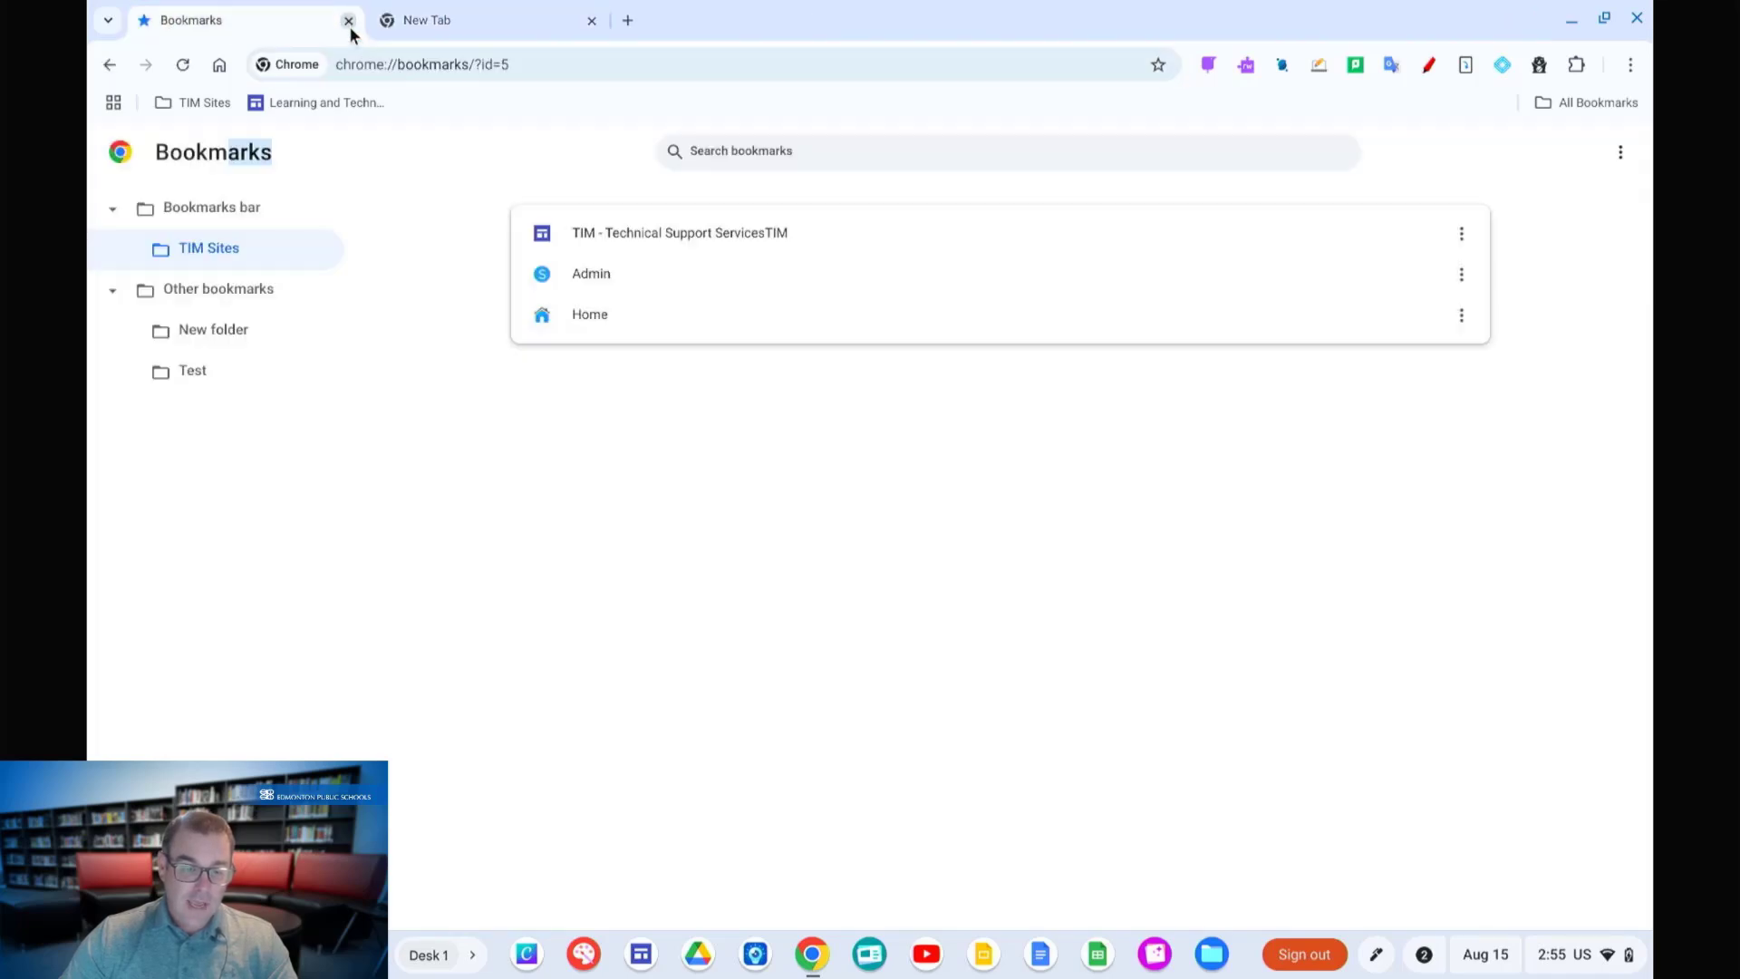
Step: Close the Bookmarks tab and reopen Learning and Technology from its bookmarks-bar link
{"action": "left_click", "coordinate": [348, 20]}
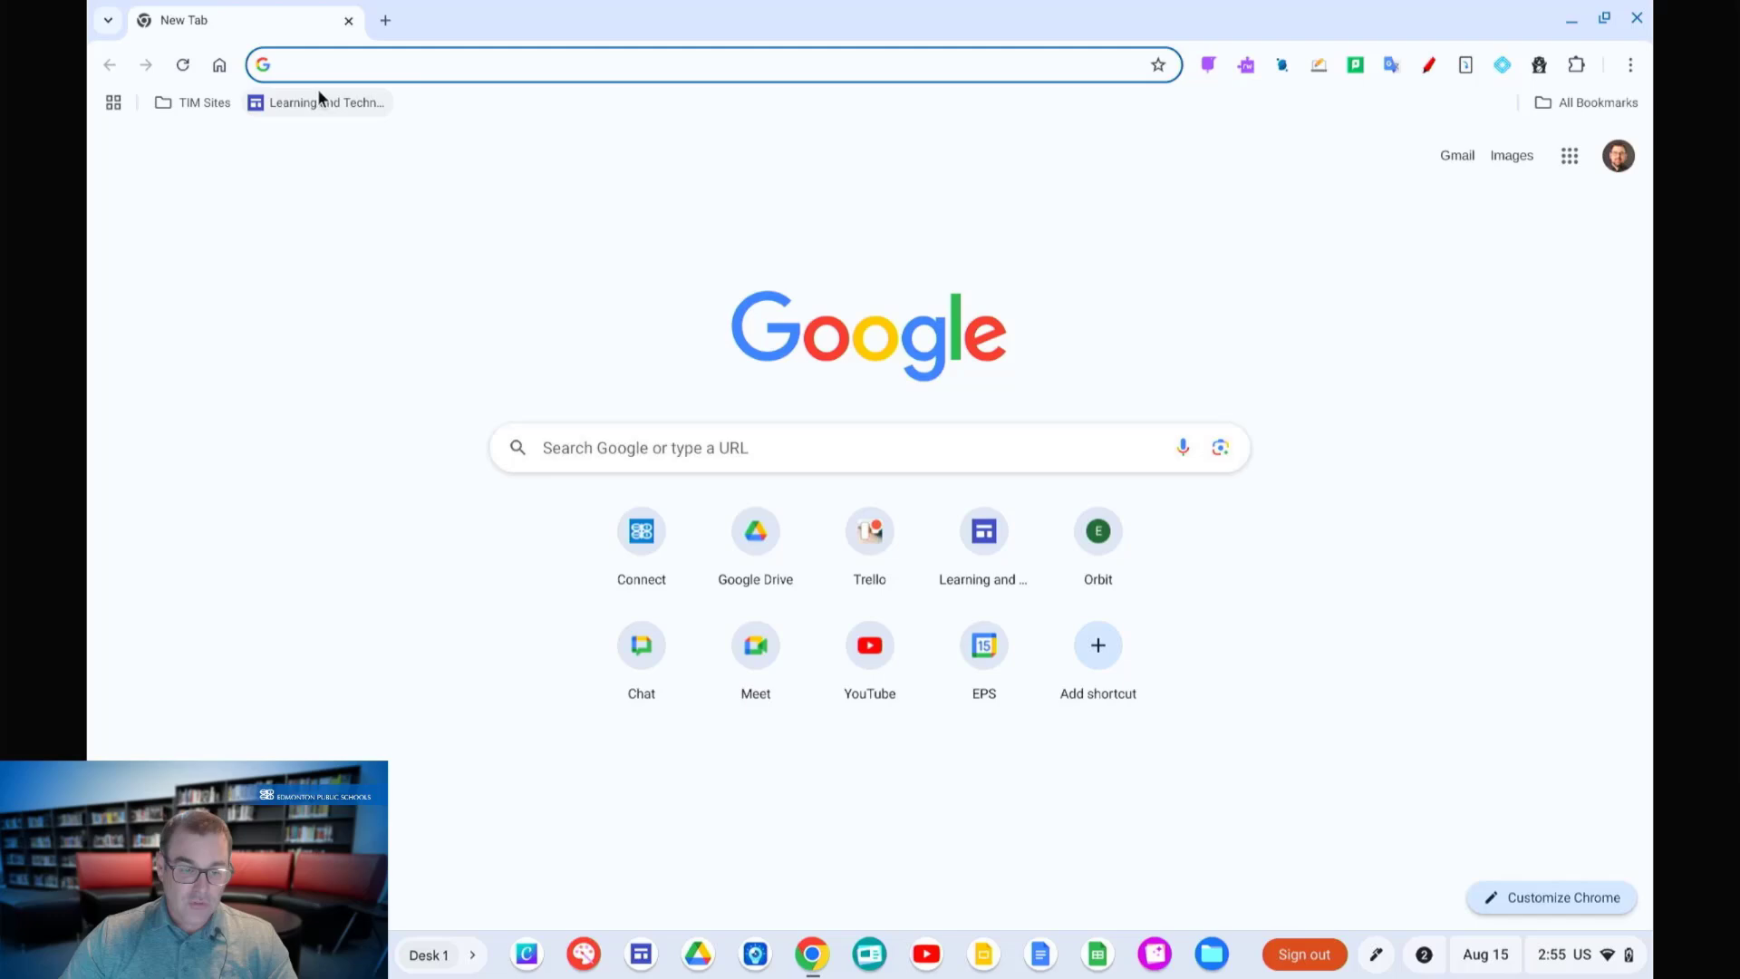
{"action": "left_click", "coordinate": [315, 102]}
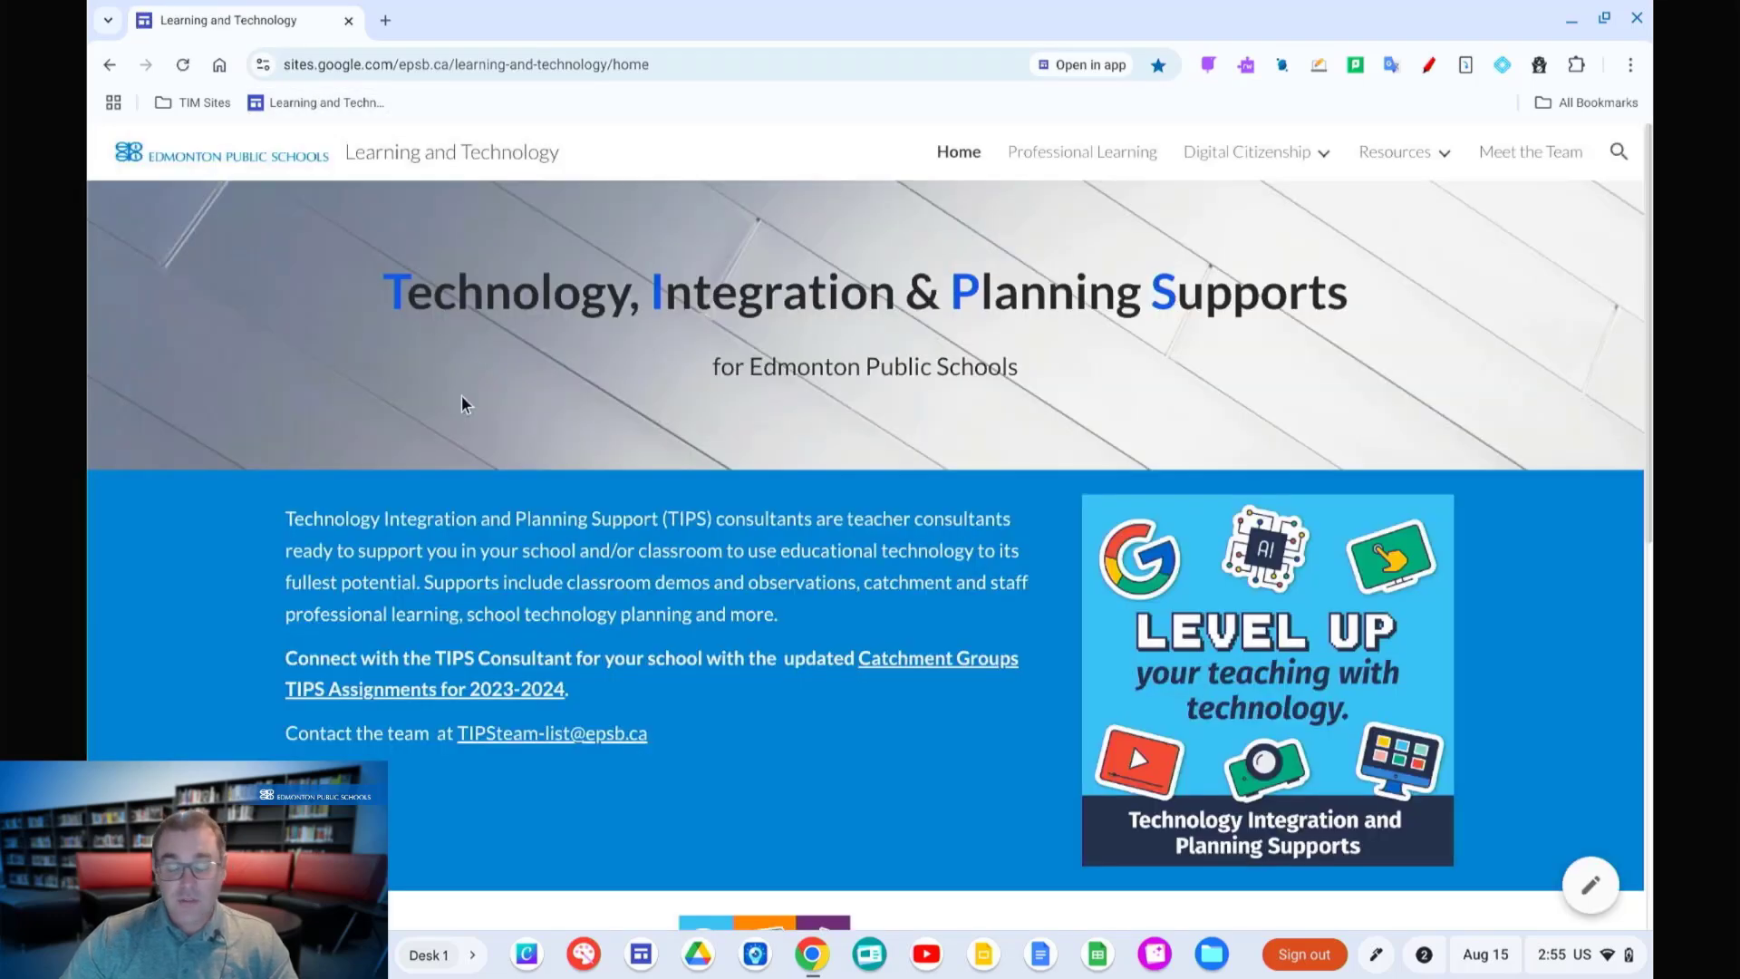
{"action": "mouse_move", "coordinate": [527, 455]}
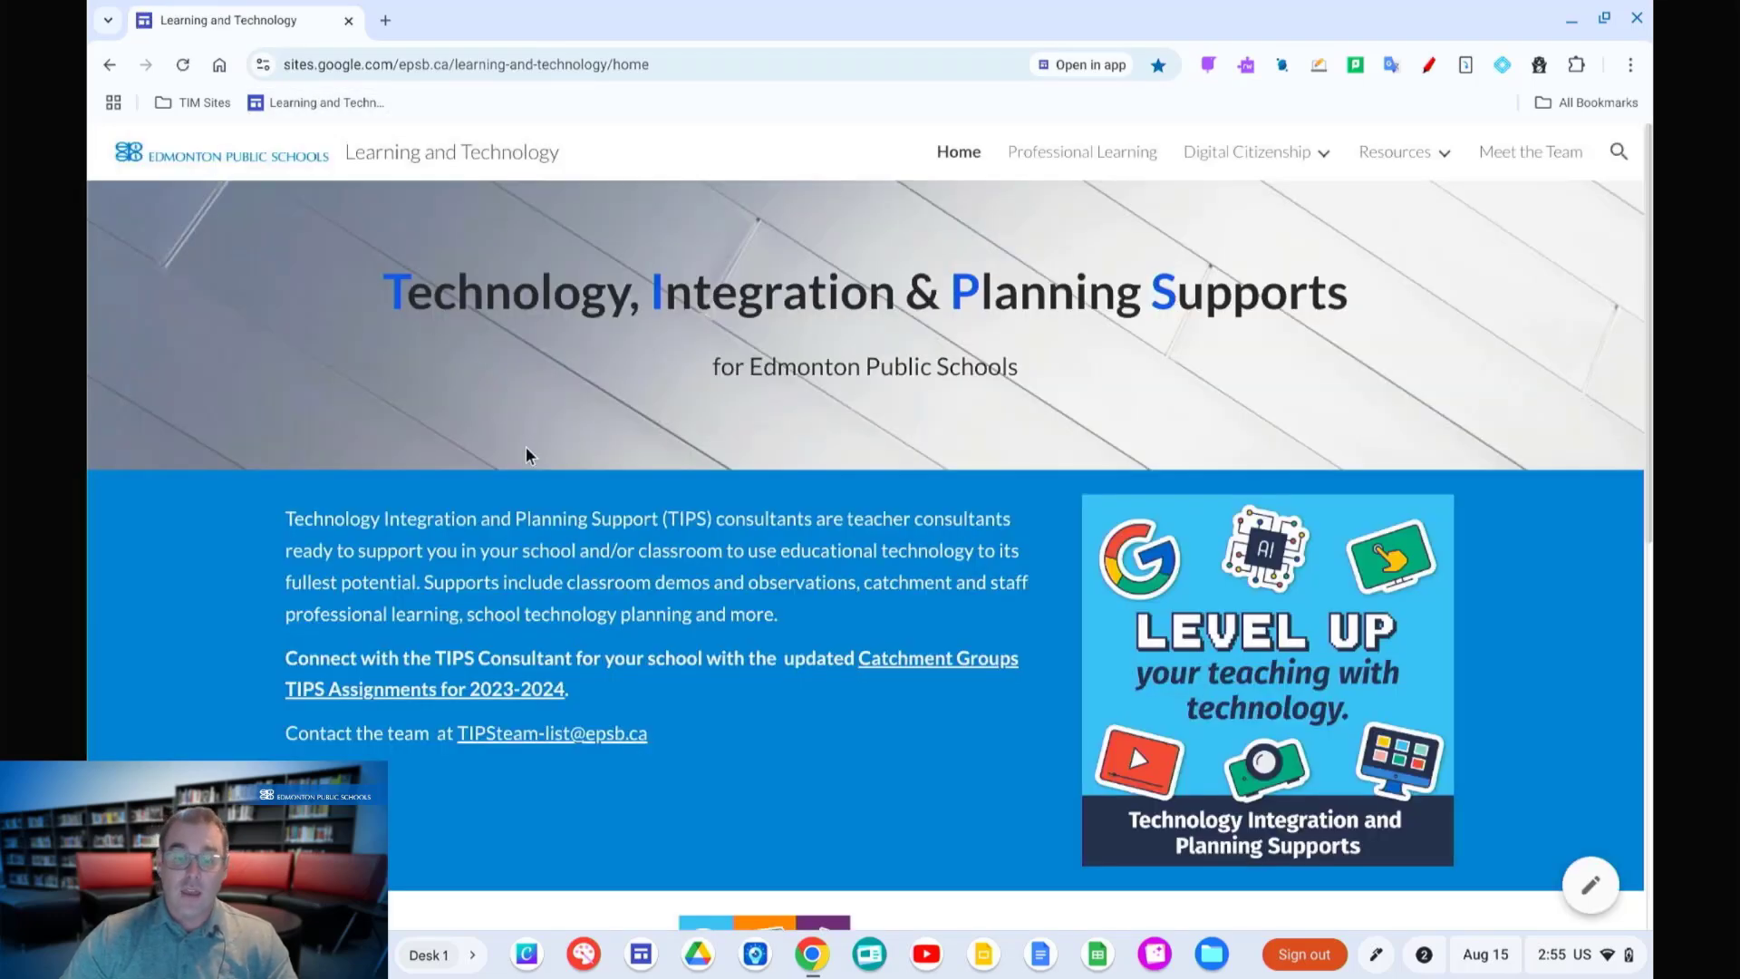